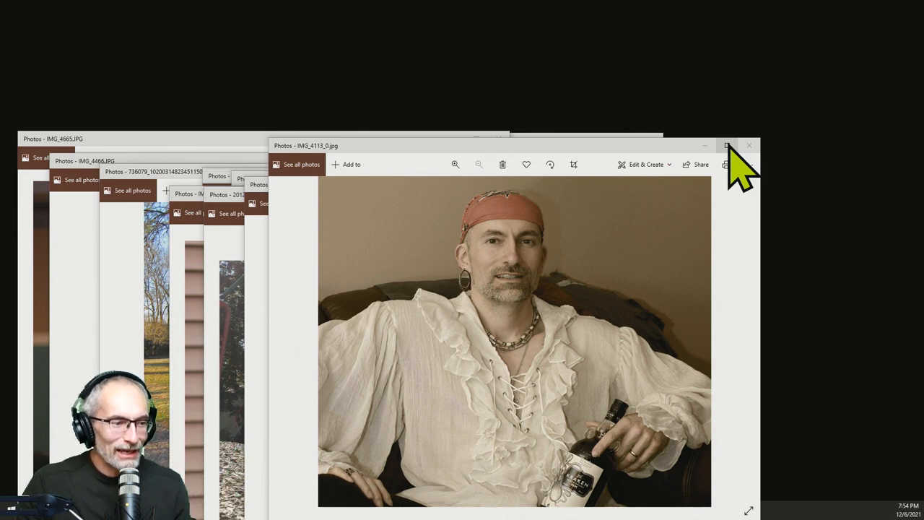
mouse_move(643, 444)
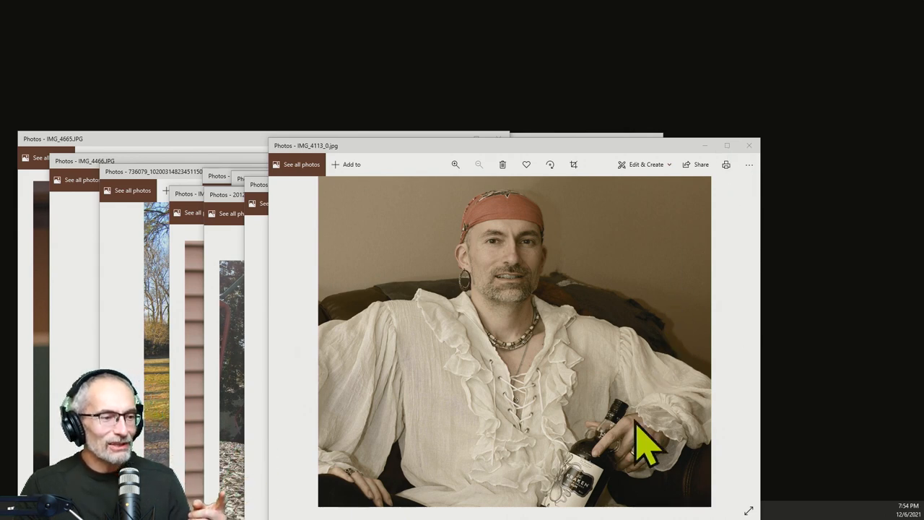
mouse_move(628, 498)
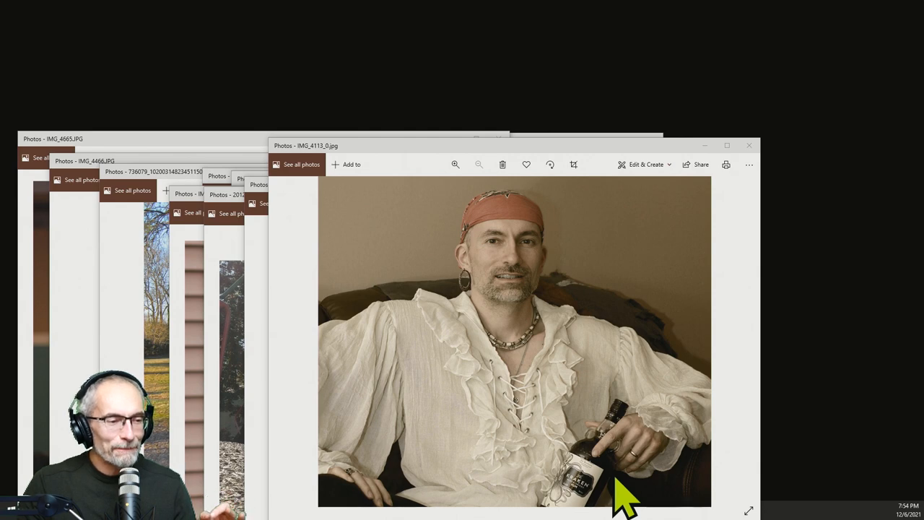
mouse_move(628, 463)
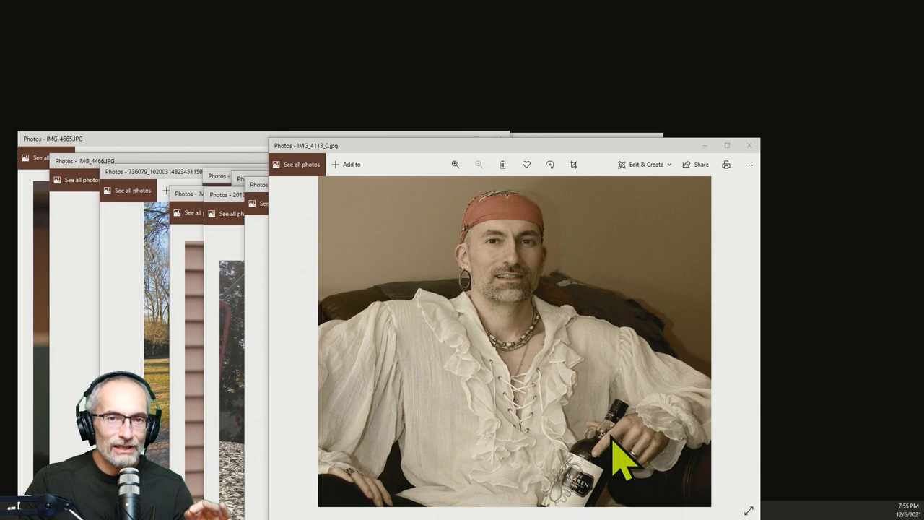
mouse_move(596, 495)
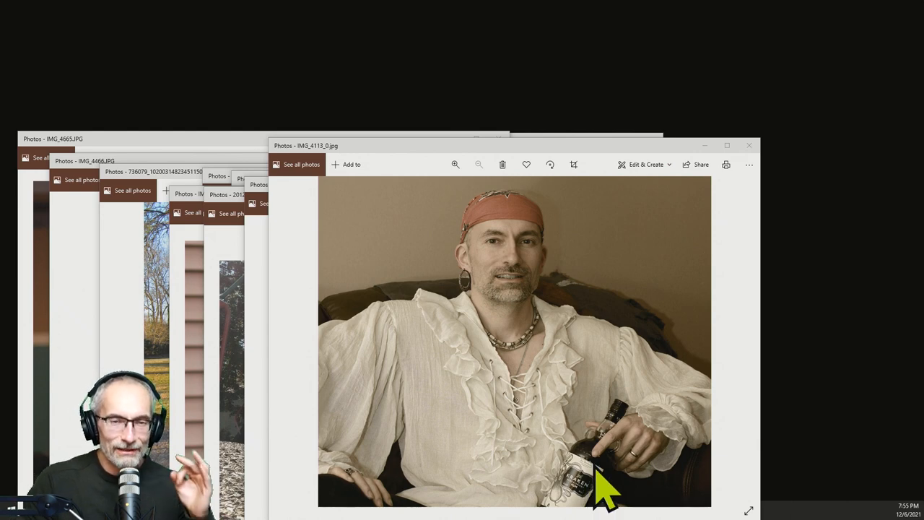
mouse_move(679, 159)
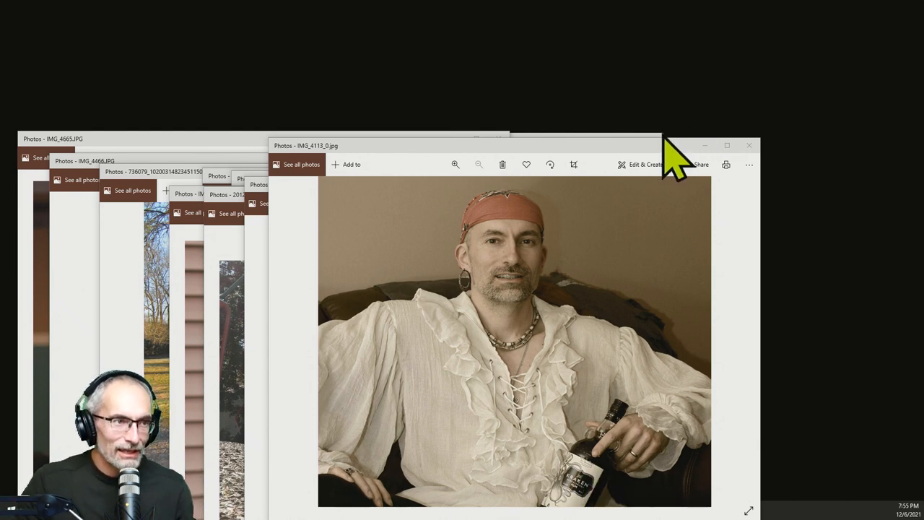
mouse_move(749, 145)
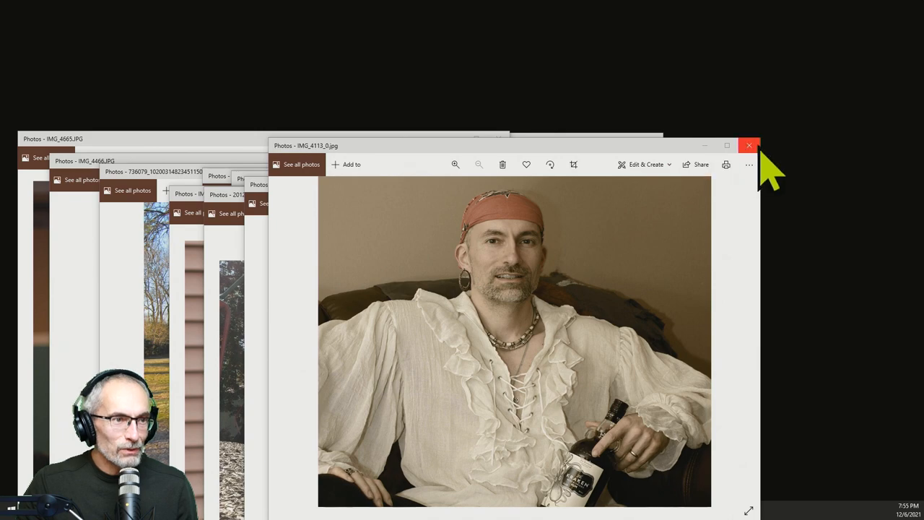
Close the IMG_4113_0.jpg portrait and maximize the outdoor barbell photo 297120
left_click(749, 145)
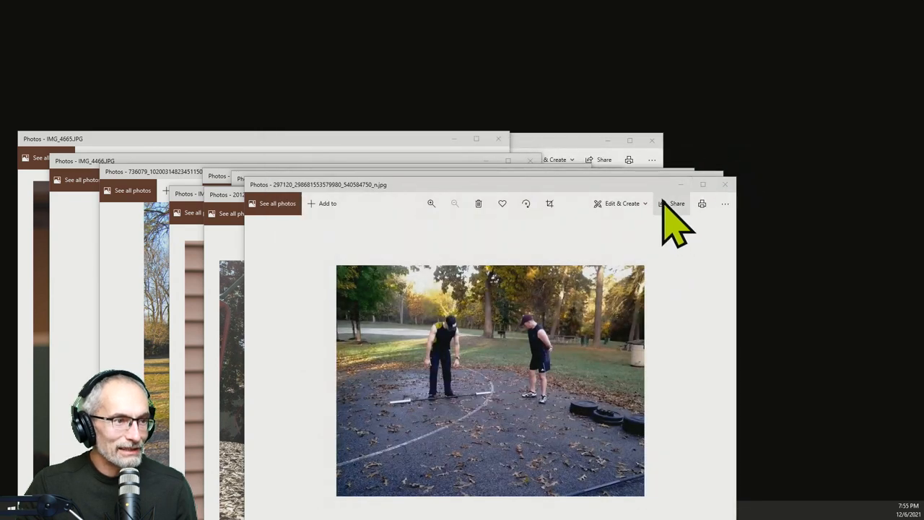
left_click(702, 184)
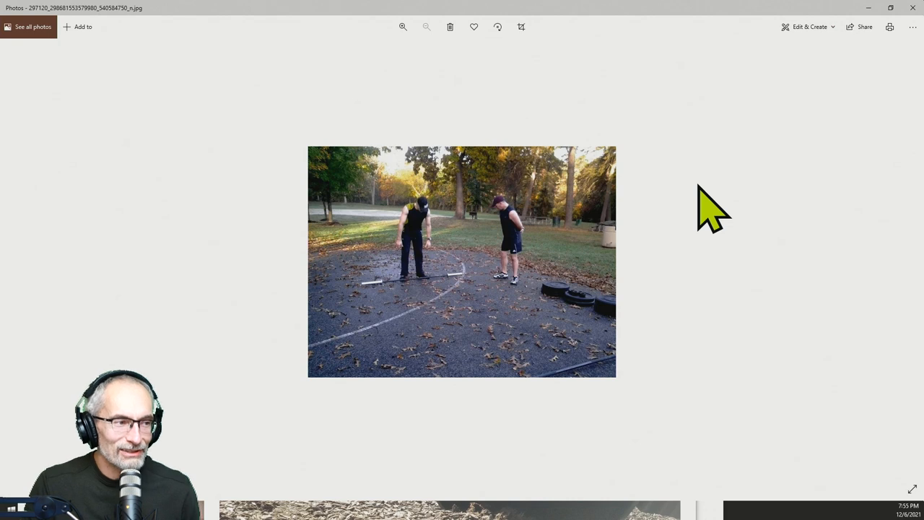
mouse_move(646, 296)
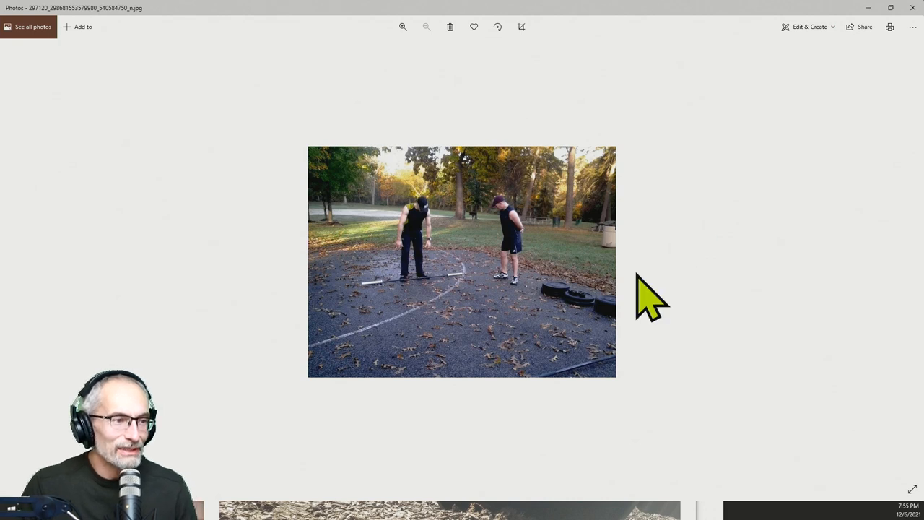
mouse_move(686, 163)
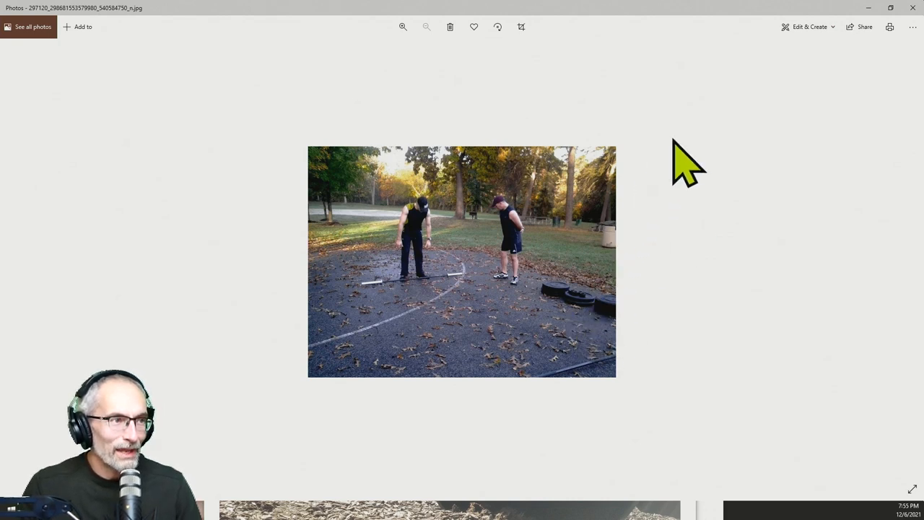
left_click(402, 27)
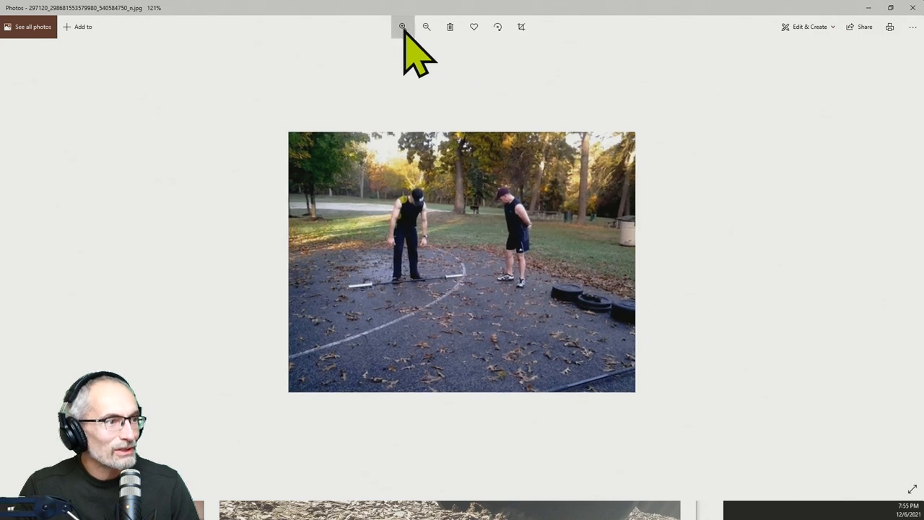
left_click(403, 27)
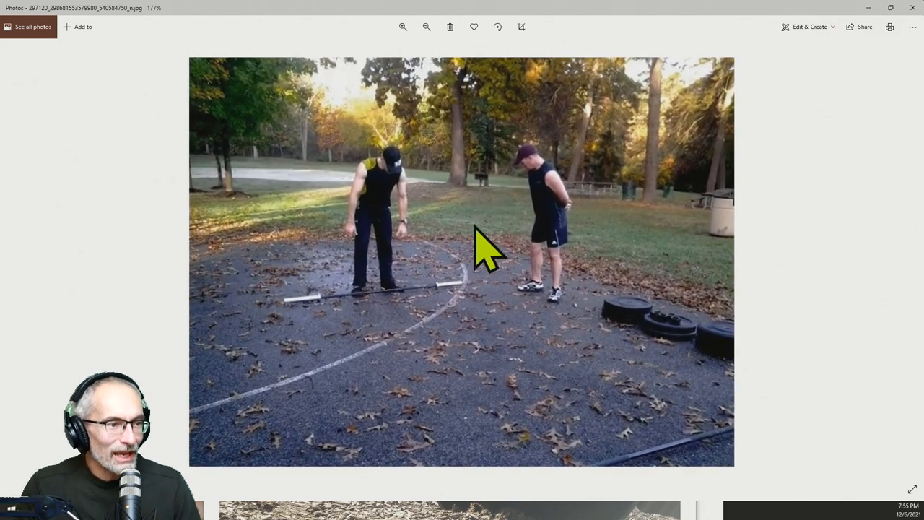
mouse_move(398, 209)
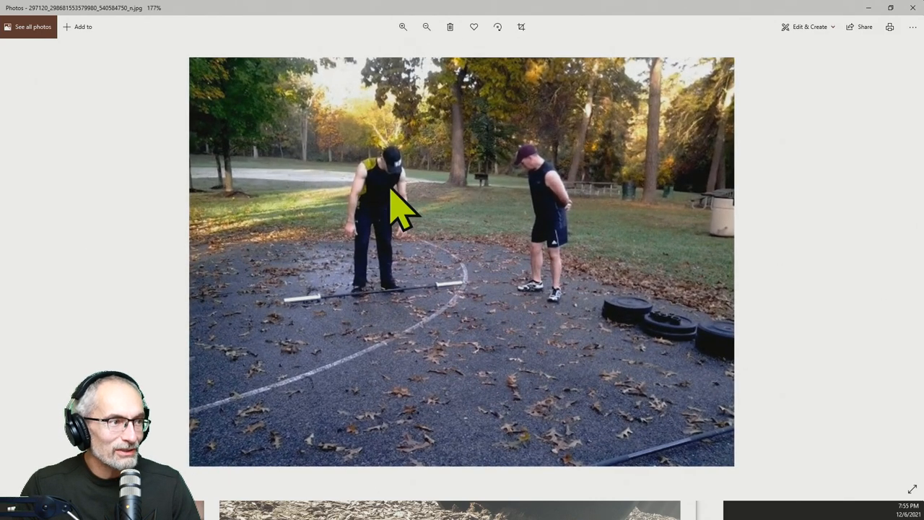
mouse_move(361, 336)
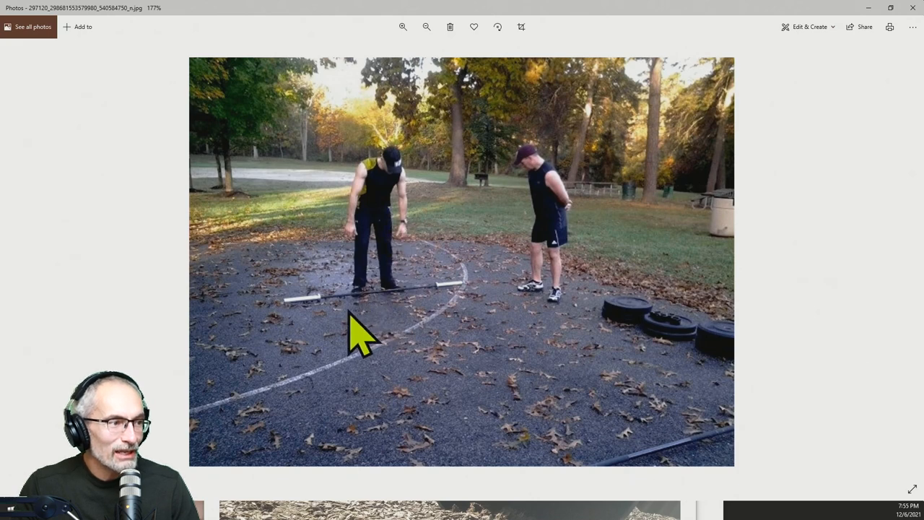
mouse_move(350, 332)
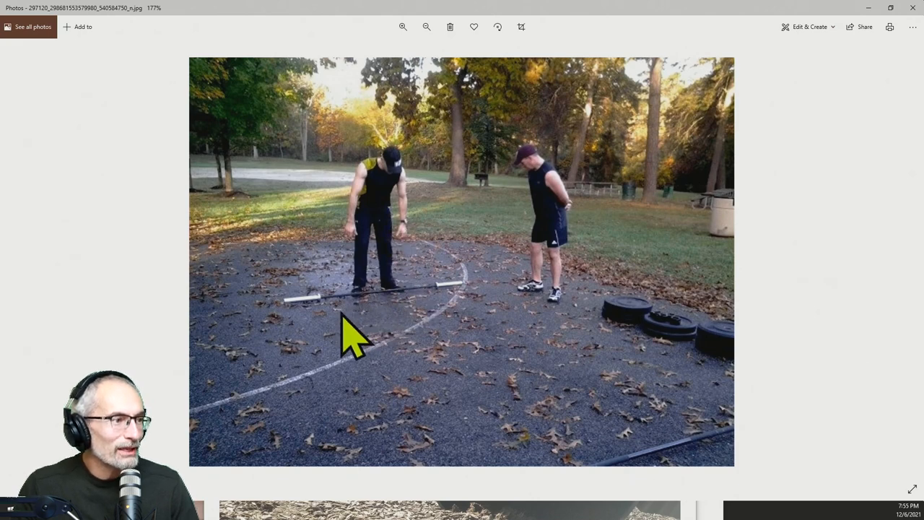
mouse_move(397, 325)
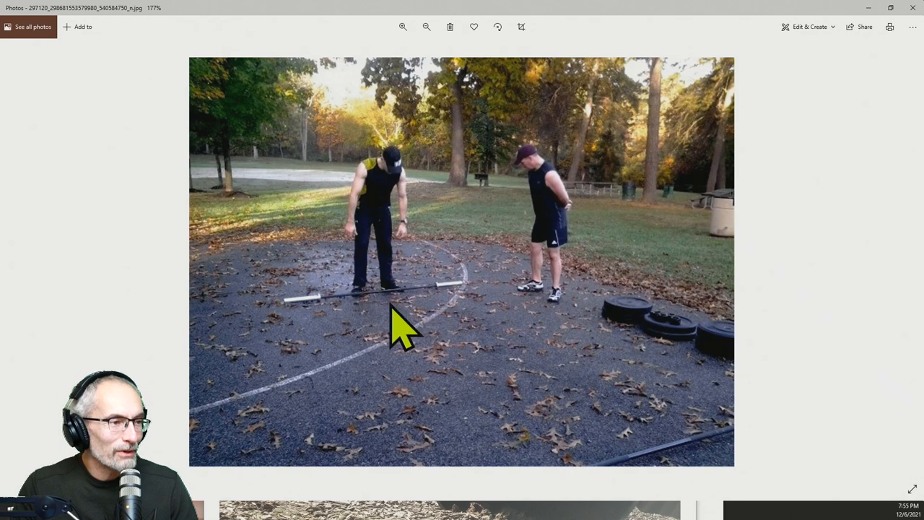
mouse_move(560, 238)
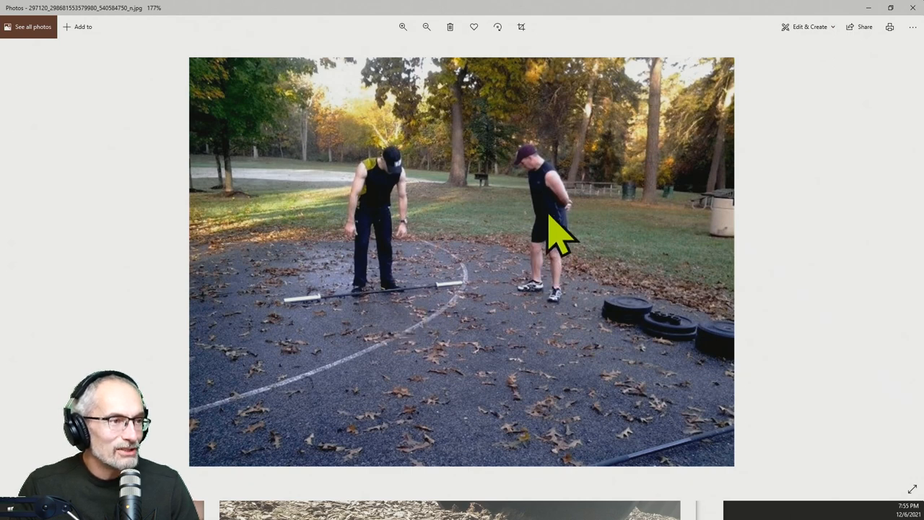
mouse_move(556, 303)
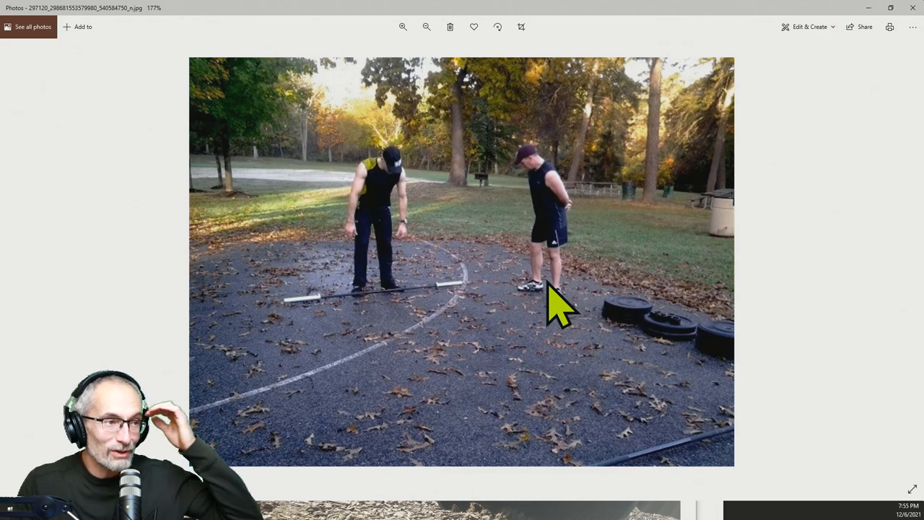
mouse_move(559, 296)
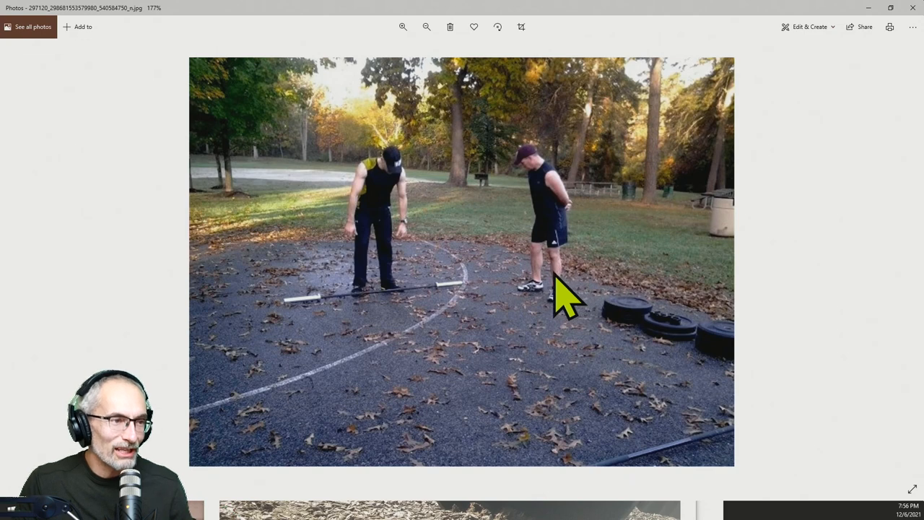
mouse_move(553, 376)
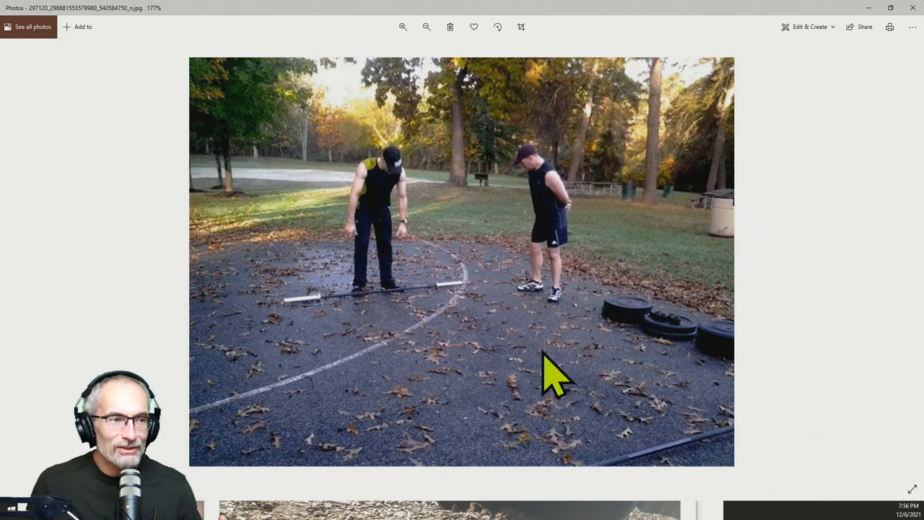
mouse_move(621, 340)
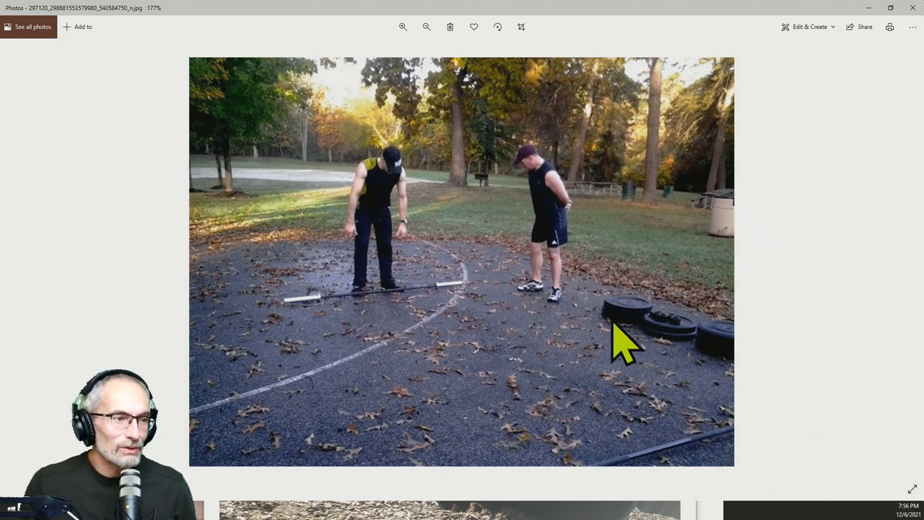
mouse_move(639, 354)
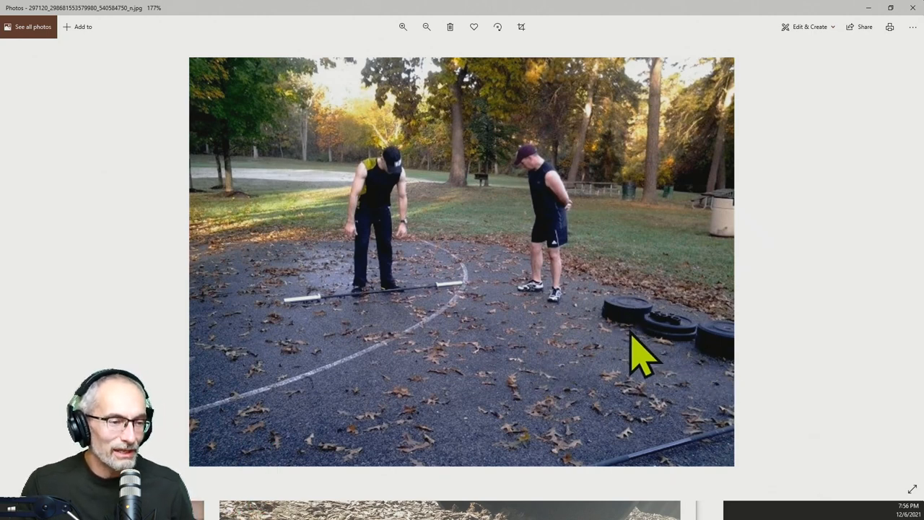
mouse_move(650, 368)
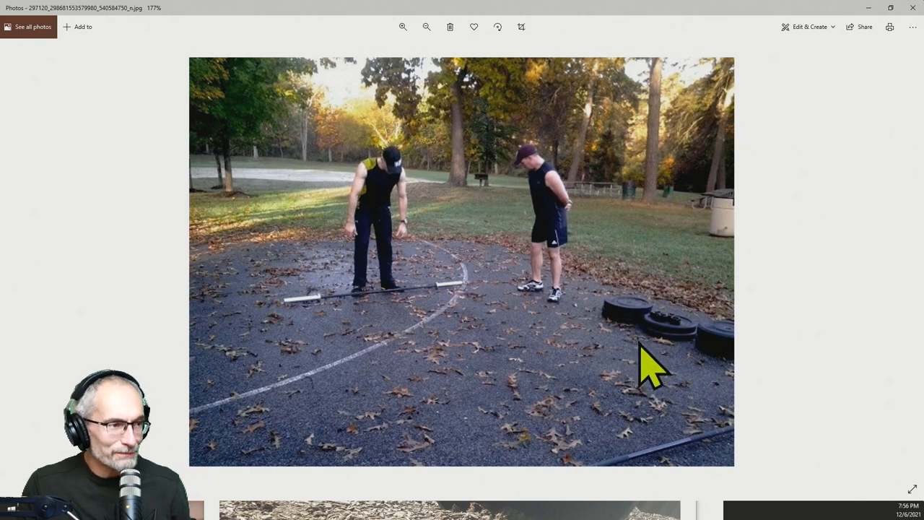
mouse_move(605, 365)
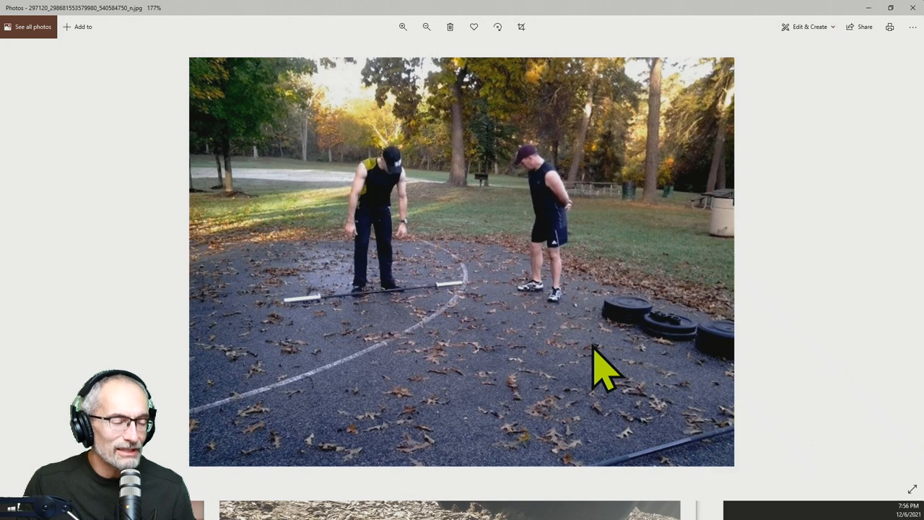
mouse_move(441, 379)
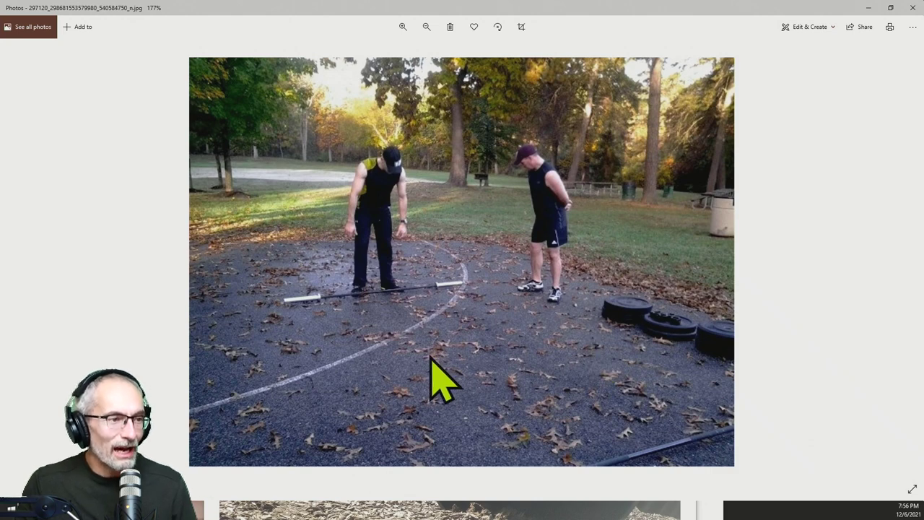
mouse_move(545, 390)
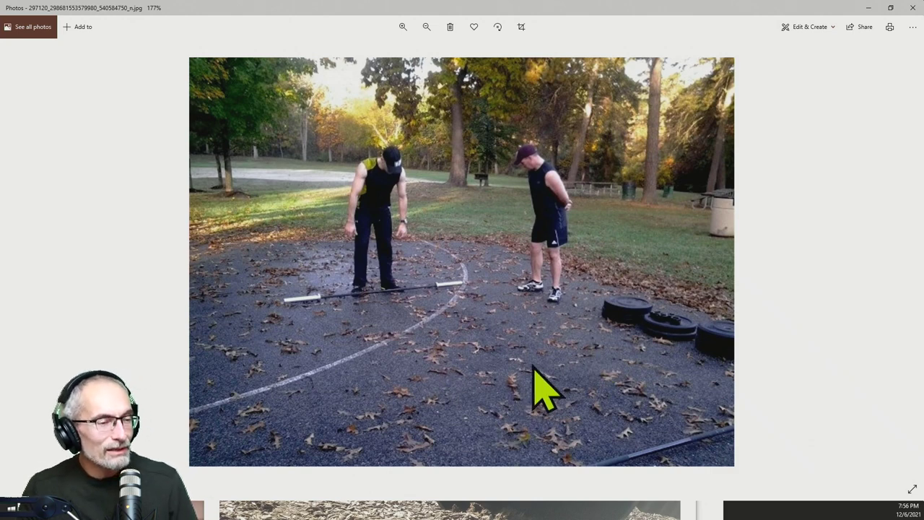
mouse_move(538, 390)
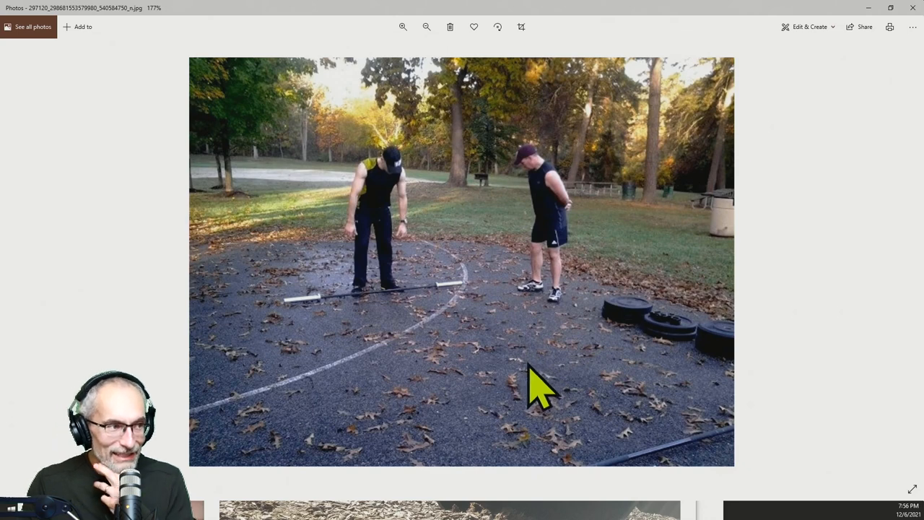
mouse_move(357, 257)
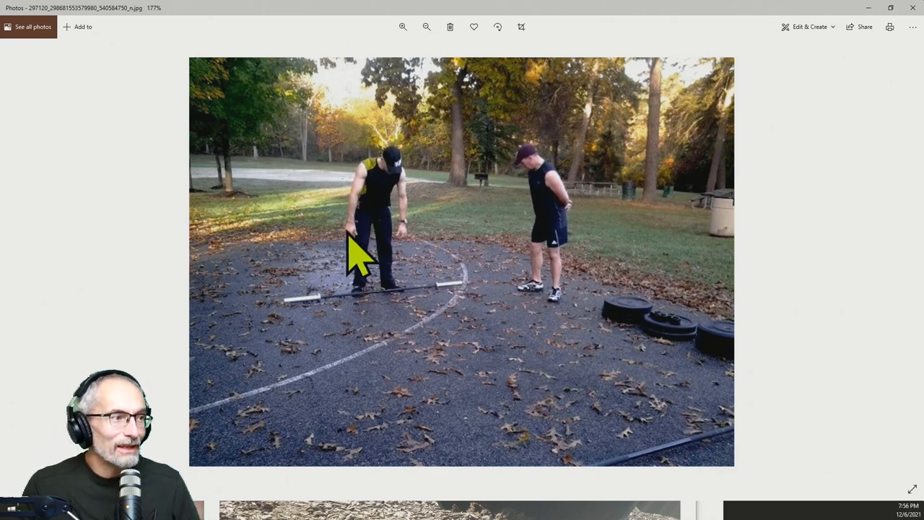
mouse_move(430, 332)
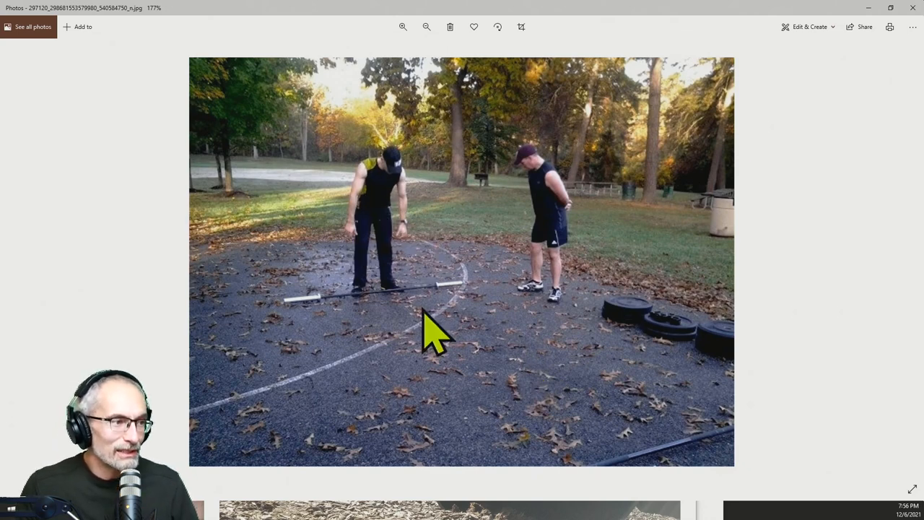
mouse_move(397, 325)
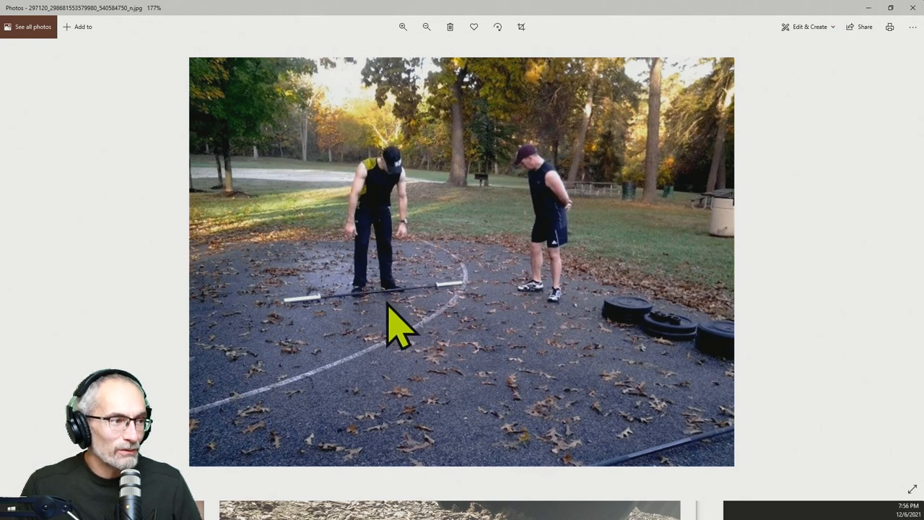
mouse_move(434, 339)
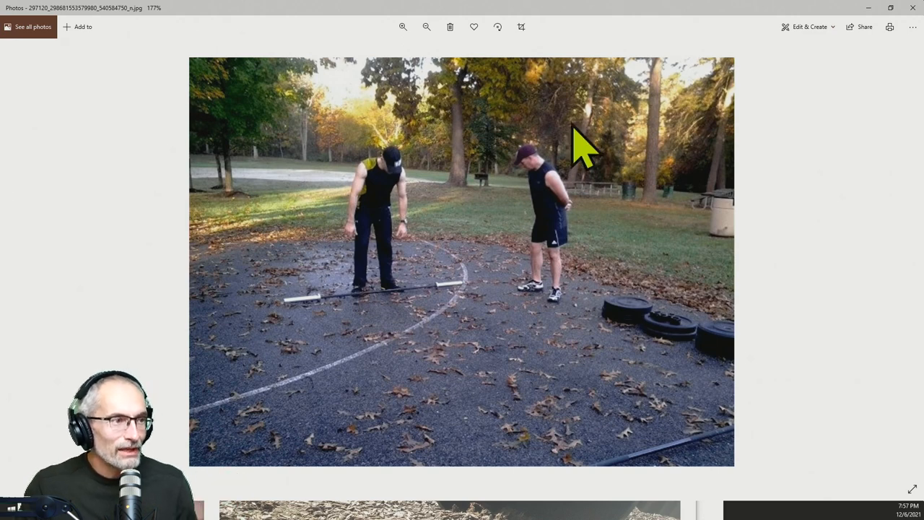
mouse_move(618, 281)
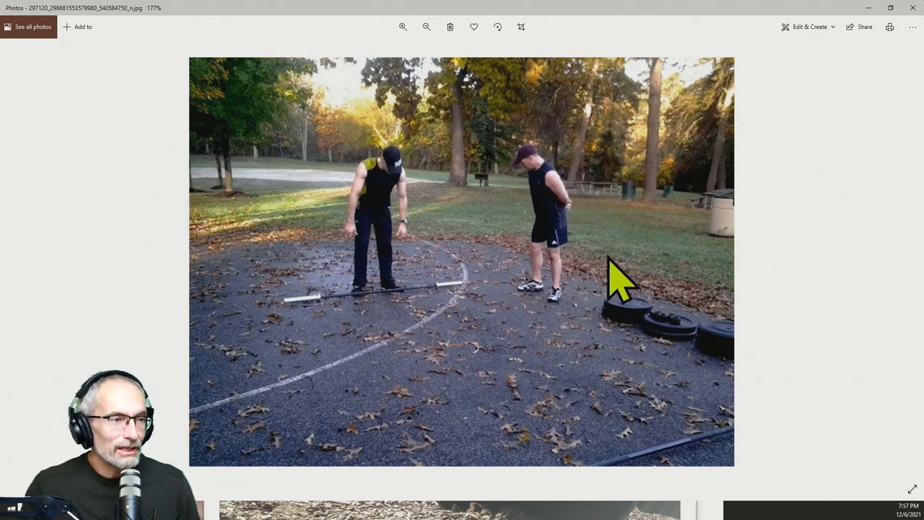
mouse_move(592, 206)
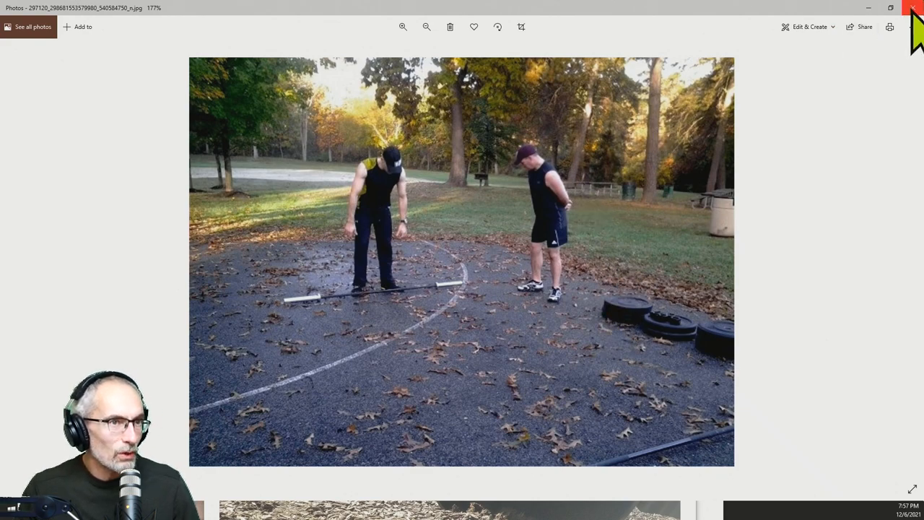
Advance to the close-up of a loaded barbell by the playground slide
left_click(913, 8)
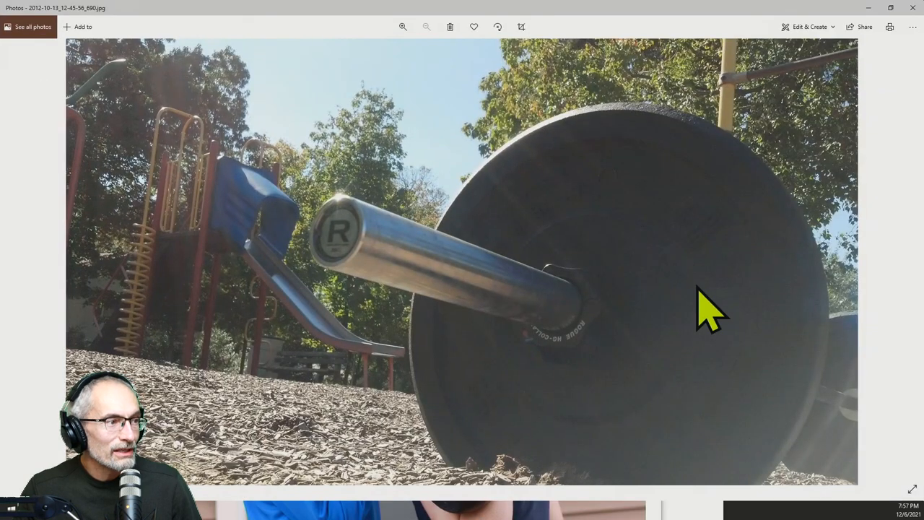
mouse_move(462, 325)
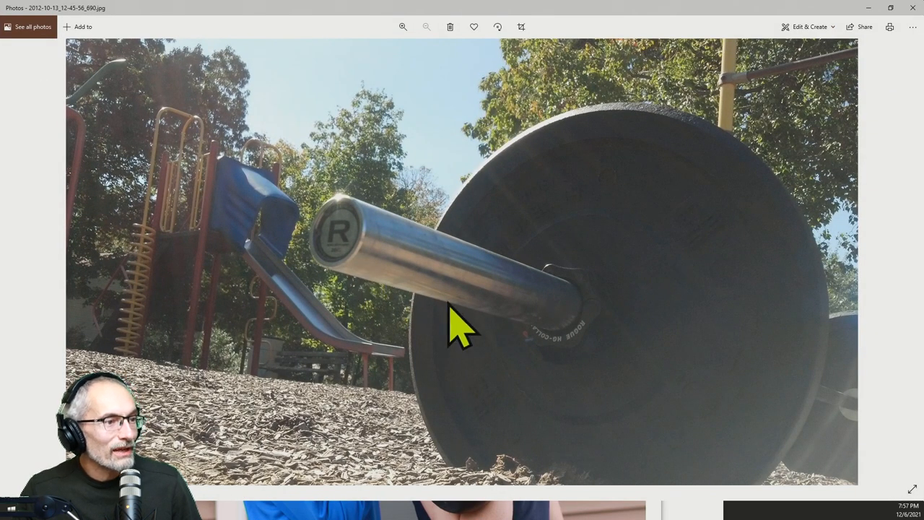
mouse_move(679, 333)
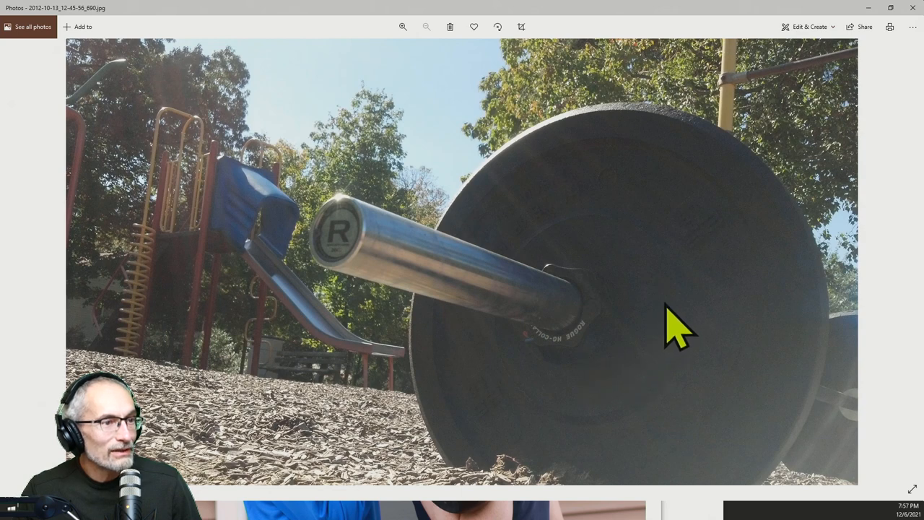
mouse_move(838, 422)
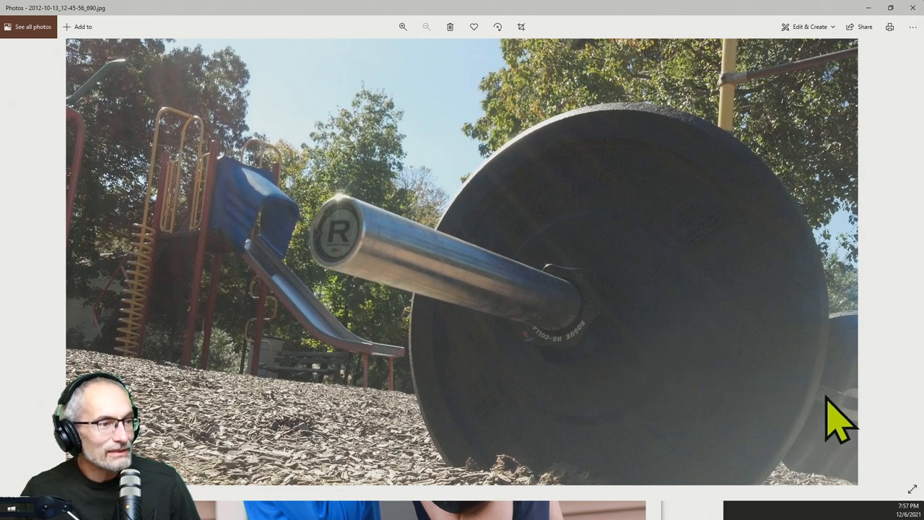
mouse_move(455, 325)
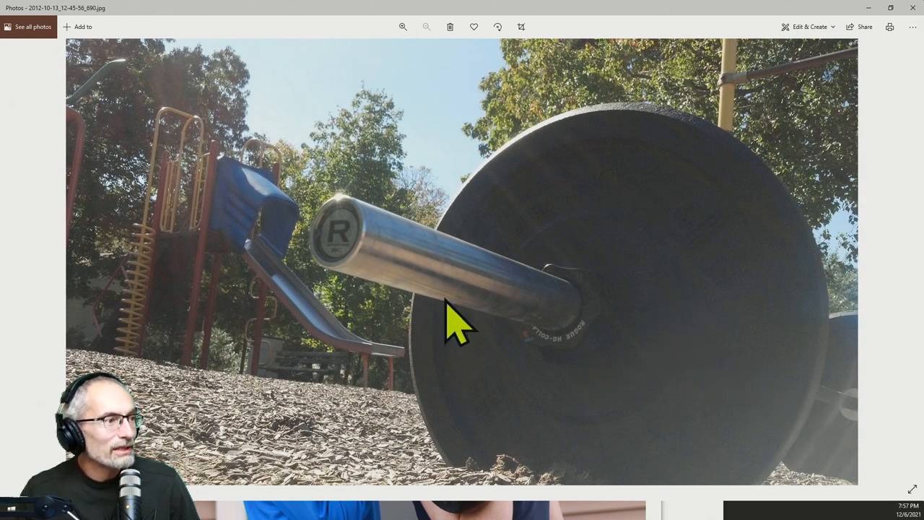
mouse_move(351, 282)
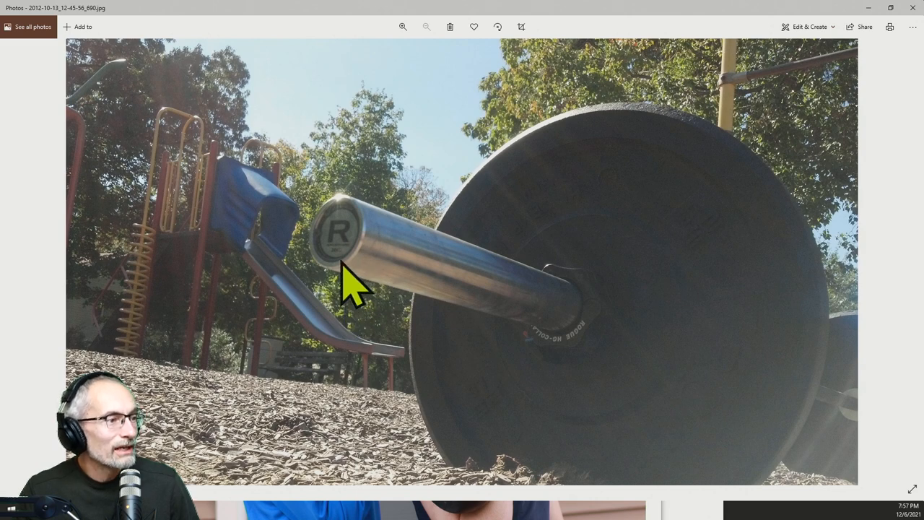
mouse_move(350, 278)
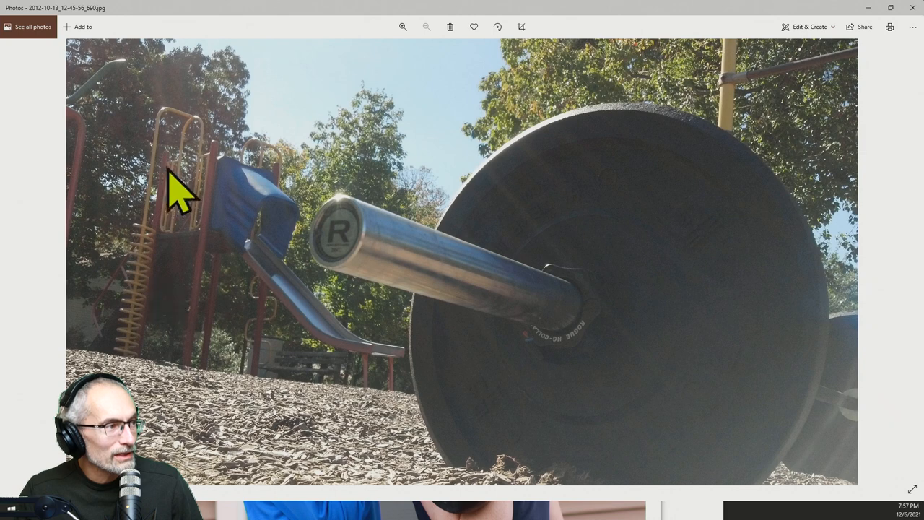
mouse_move(282, 361)
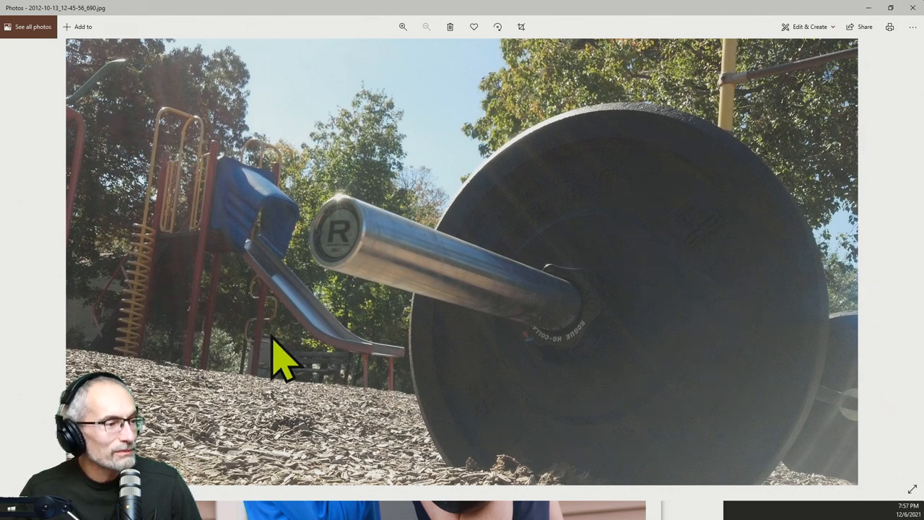
mouse_move(835, 80)
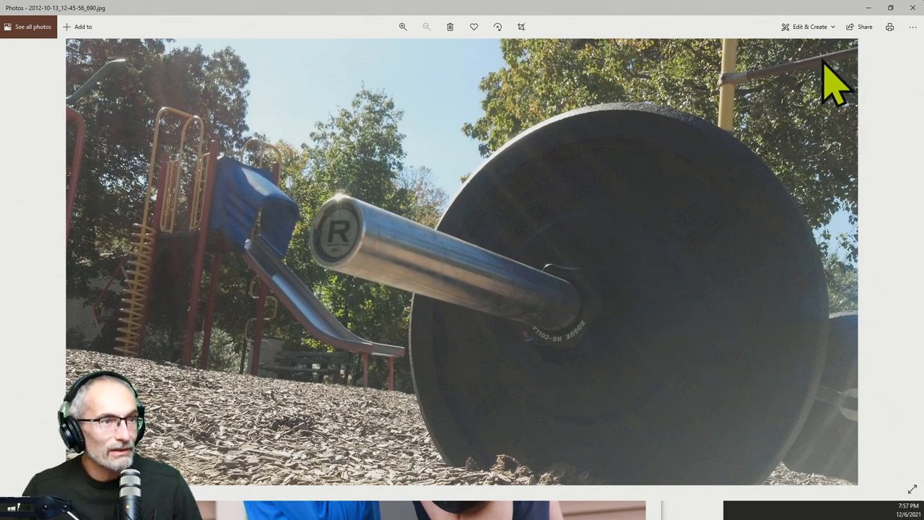
mouse_move(690, 155)
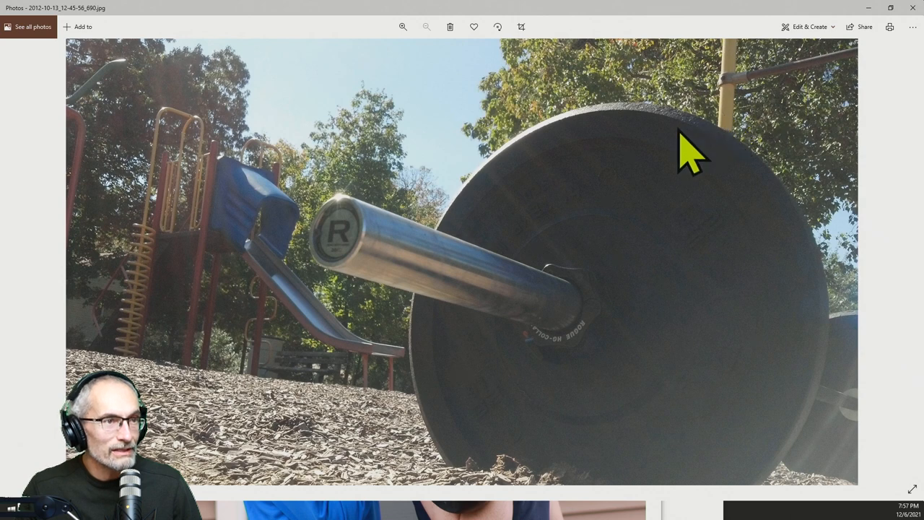
mouse_move(614, 174)
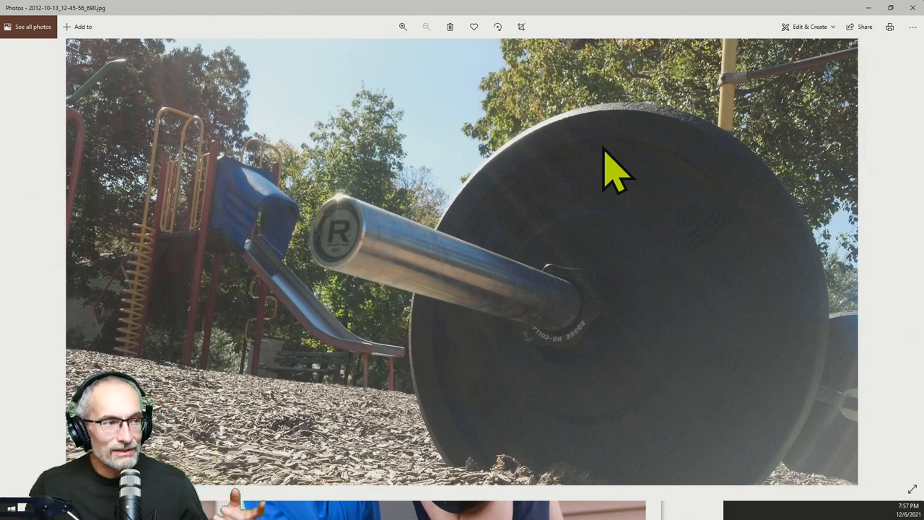
mouse_move(917, 22)
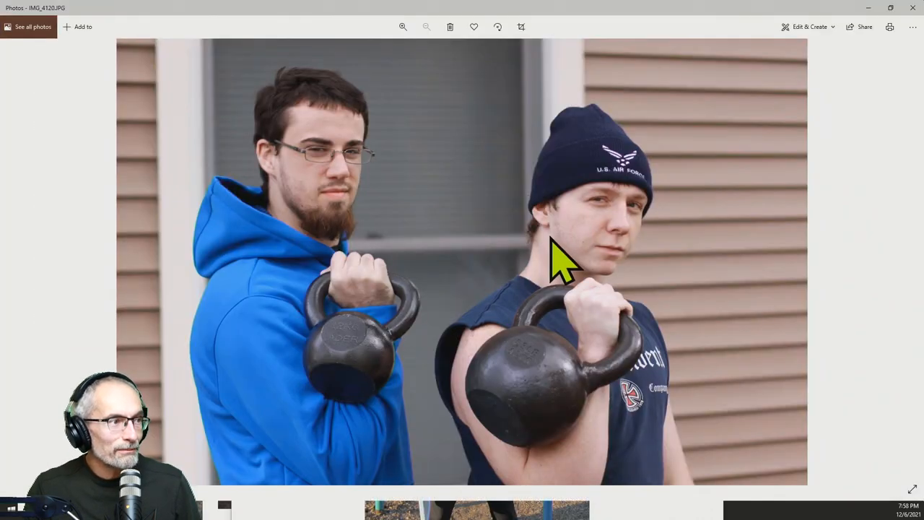
mouse_move(596, 333)
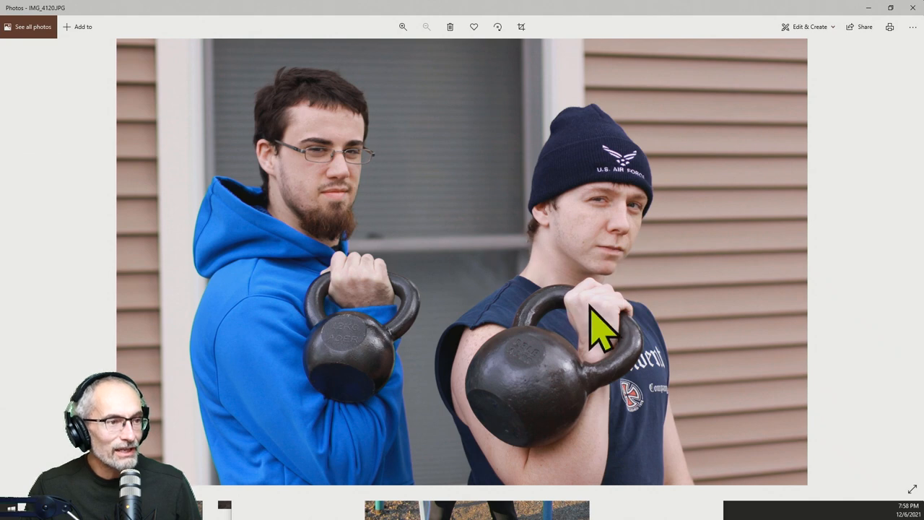
mouse_move(596, 343)
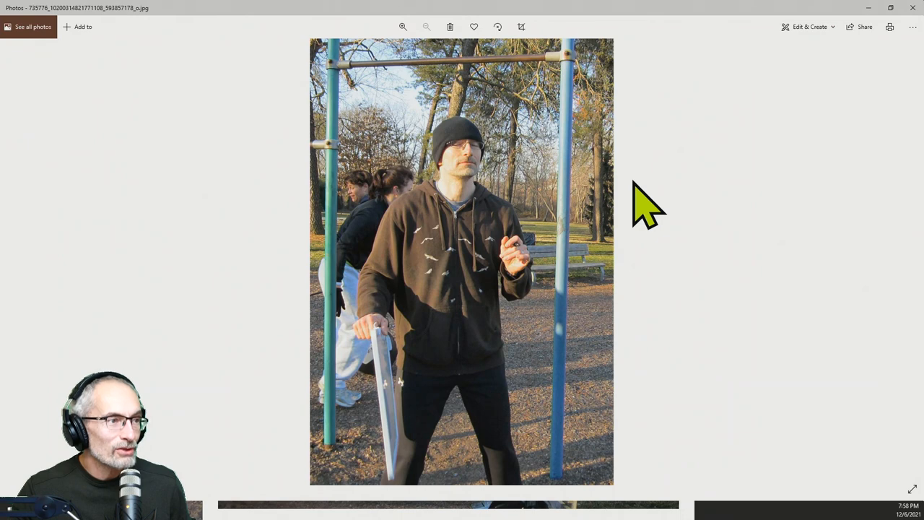
mouse_move(625, 213)
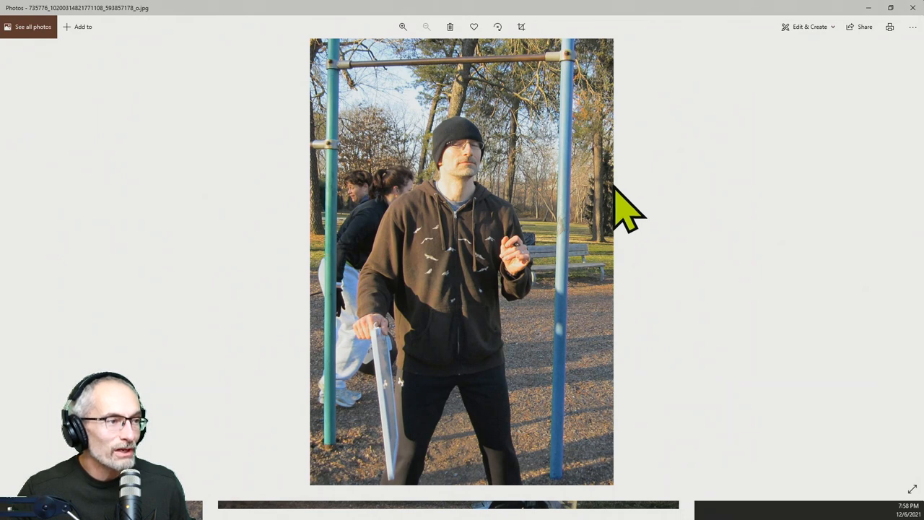
mouse_move(604, 260)
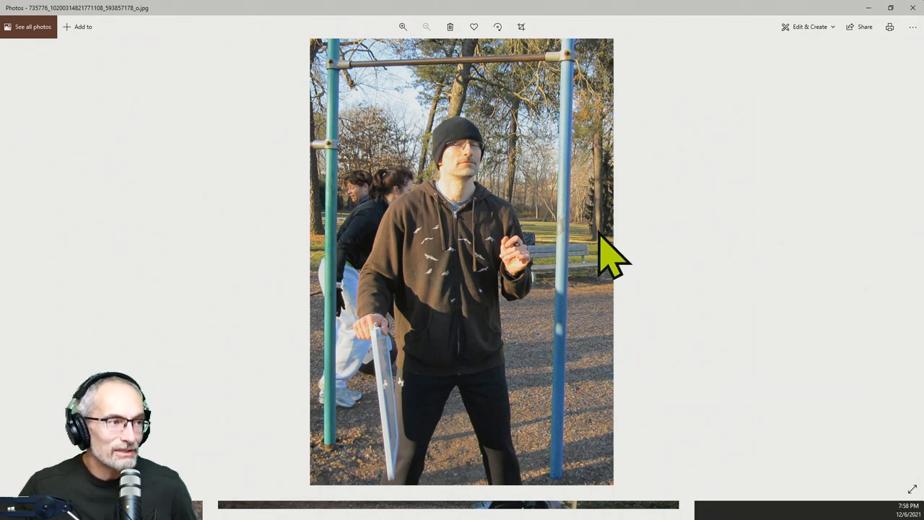
mouse_move(354, 210)
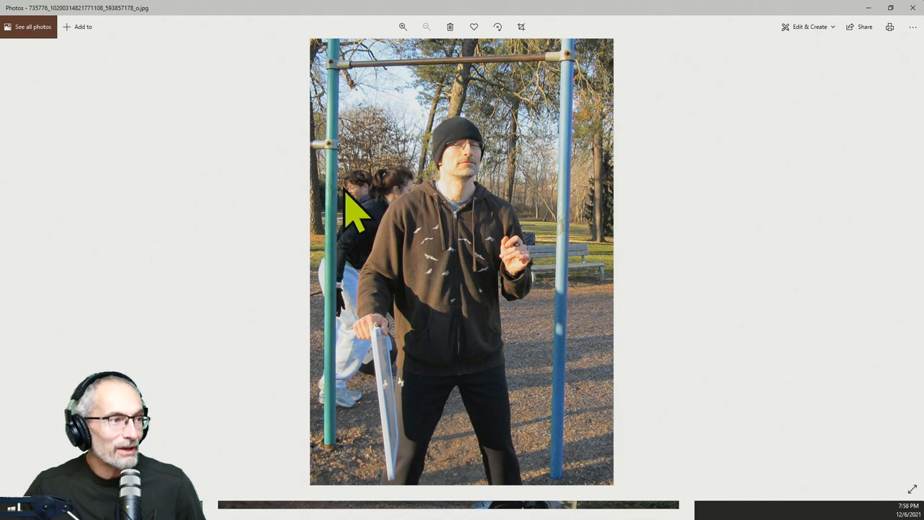
mouse_move(390, 238)
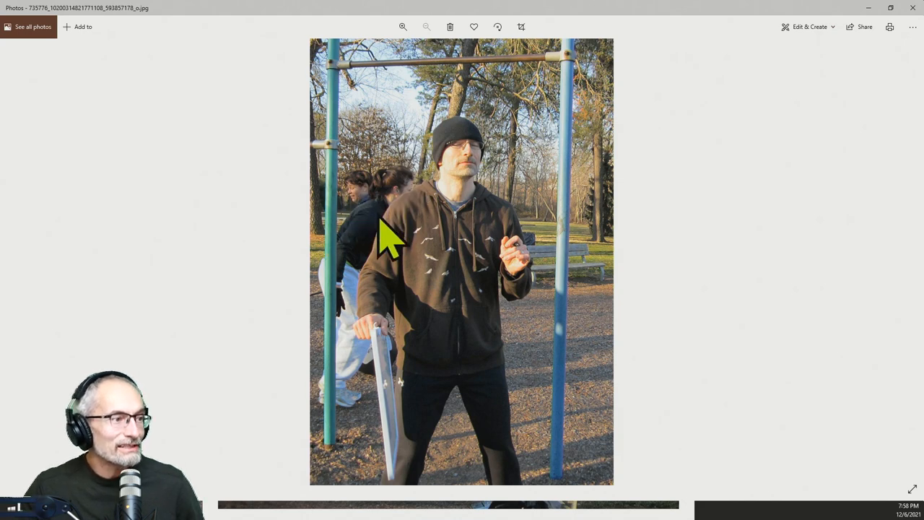
mouse_move(401, 256)
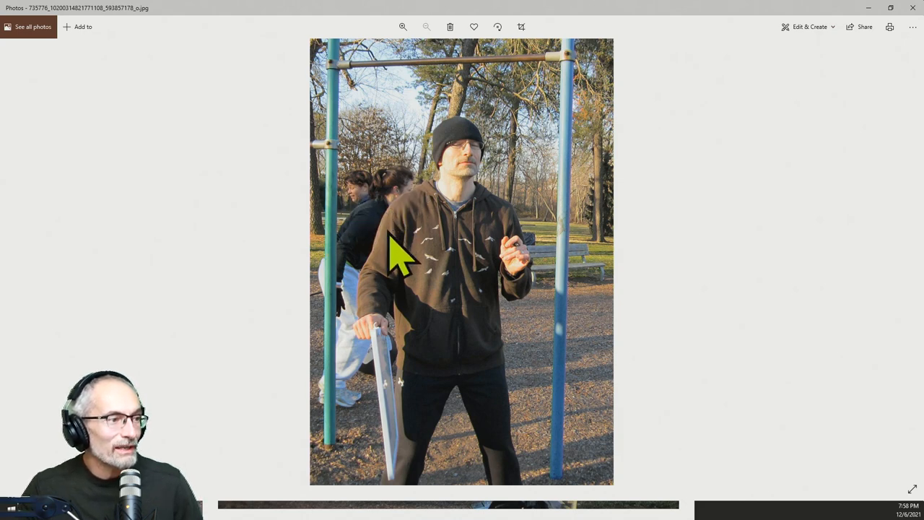
mouse_move(404, 238)
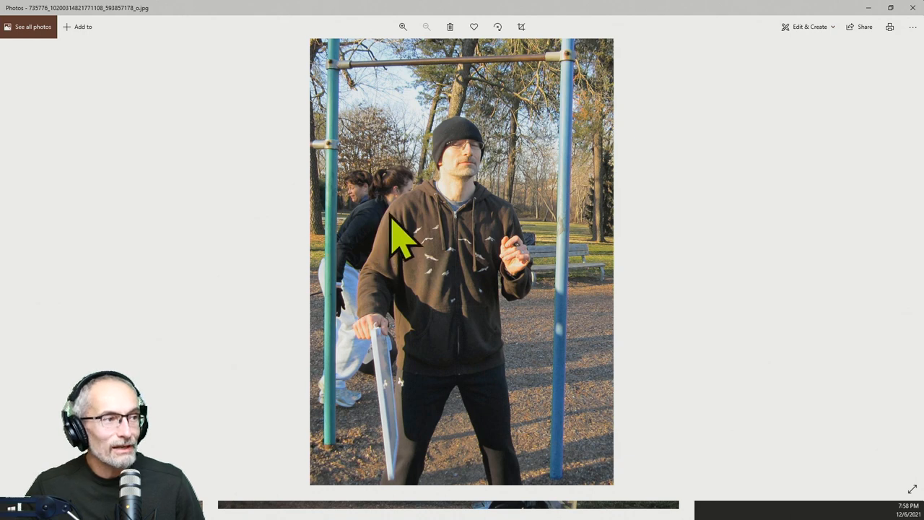
mouse_move(375, 267)
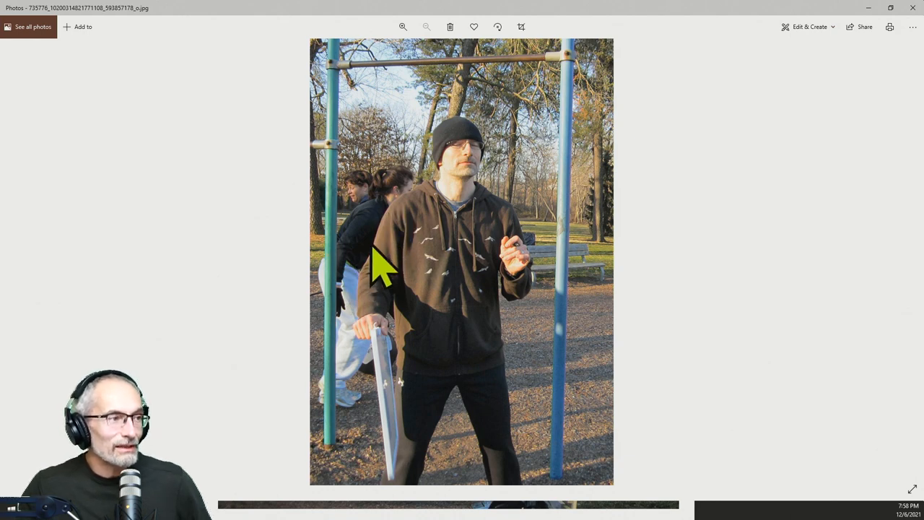
mouse_move(401, 249)
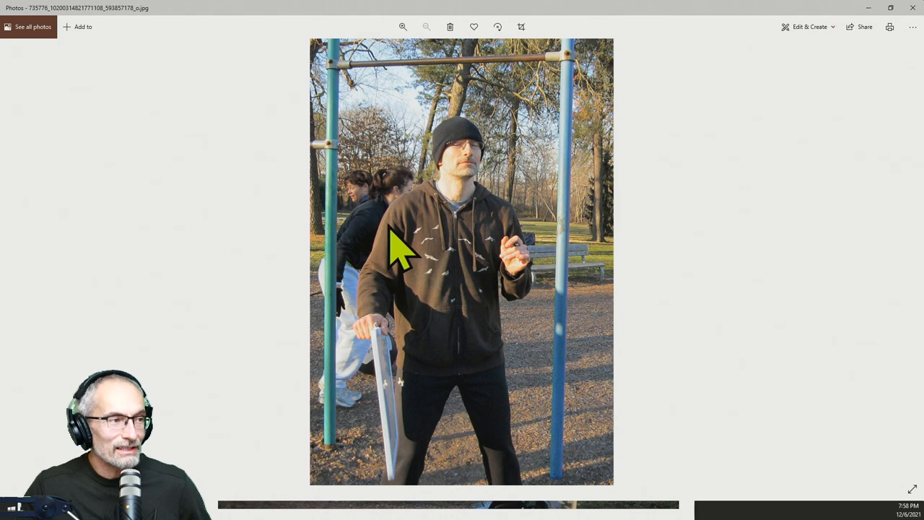
mouse_move(491, 238)
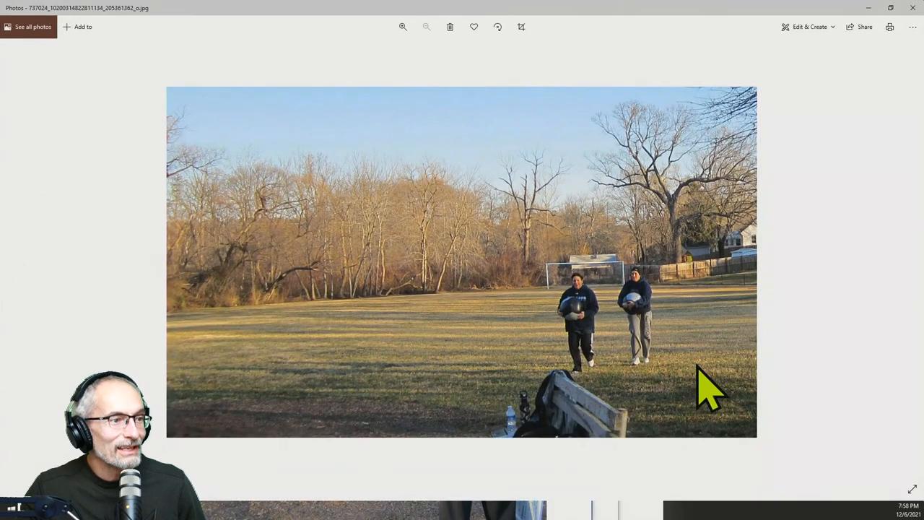
mouse_move(619, 339)
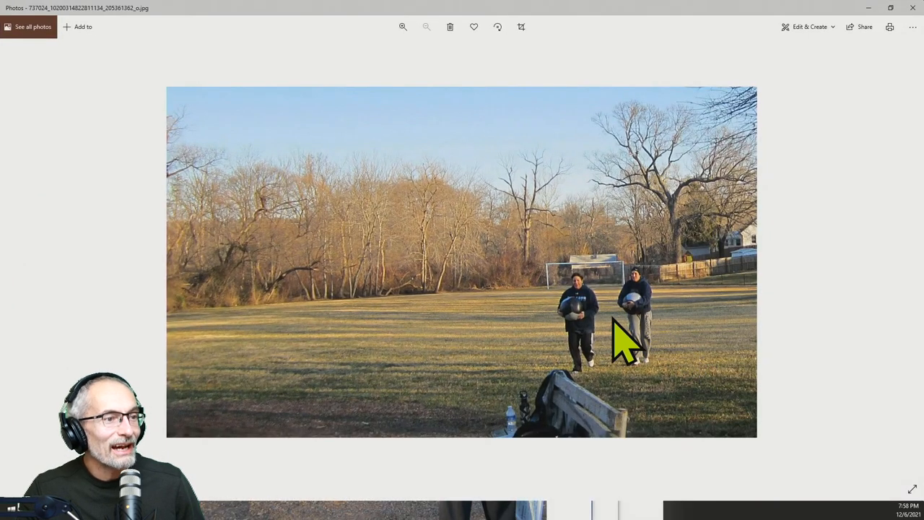
mouse_move(592, 390)
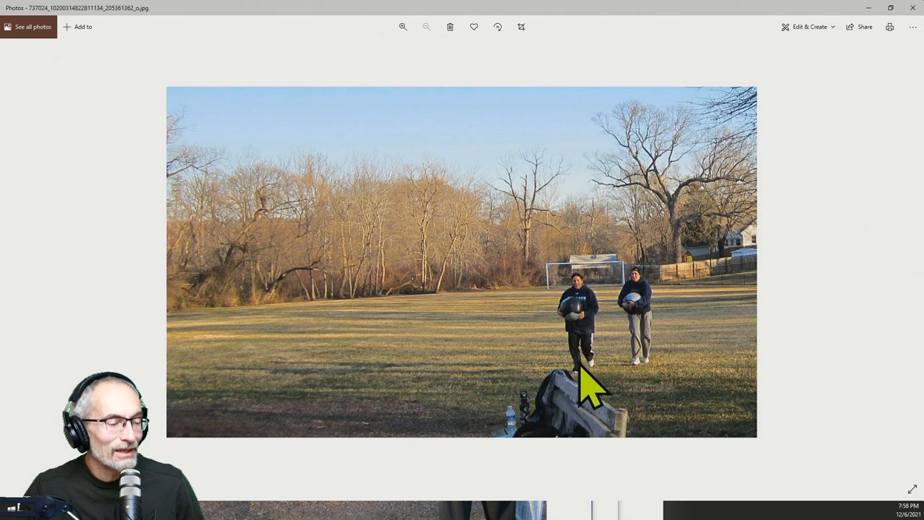
mouse_move(600, 390)
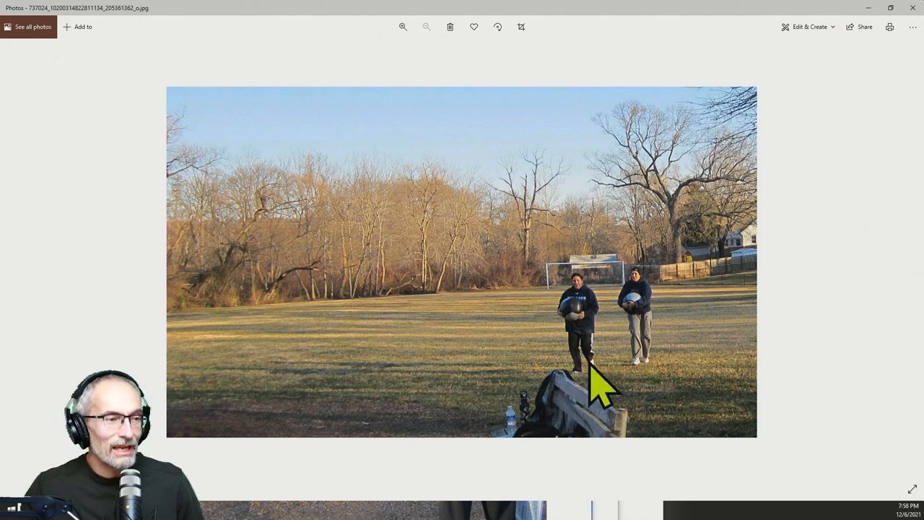
mouse_move(495, 296)
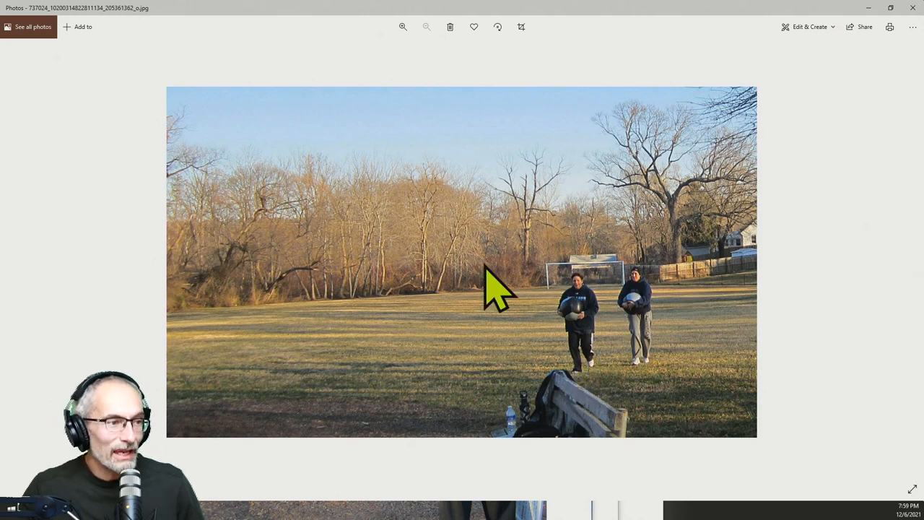
mouse_move(625, 300)
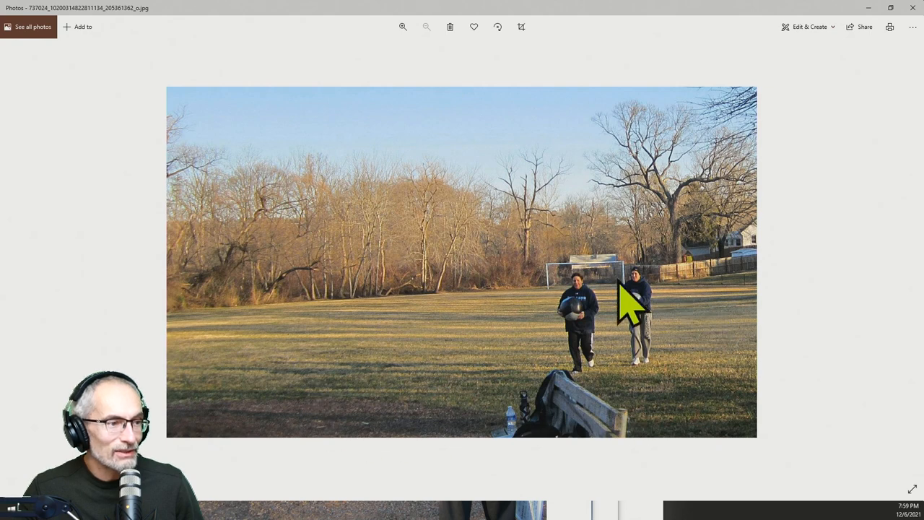
mouse_move(780, 433)
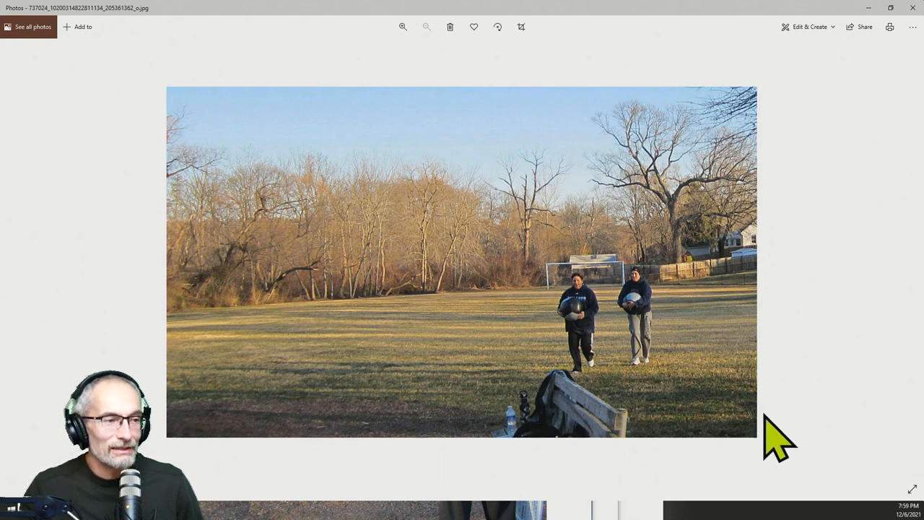
mouse_move(336, 434)
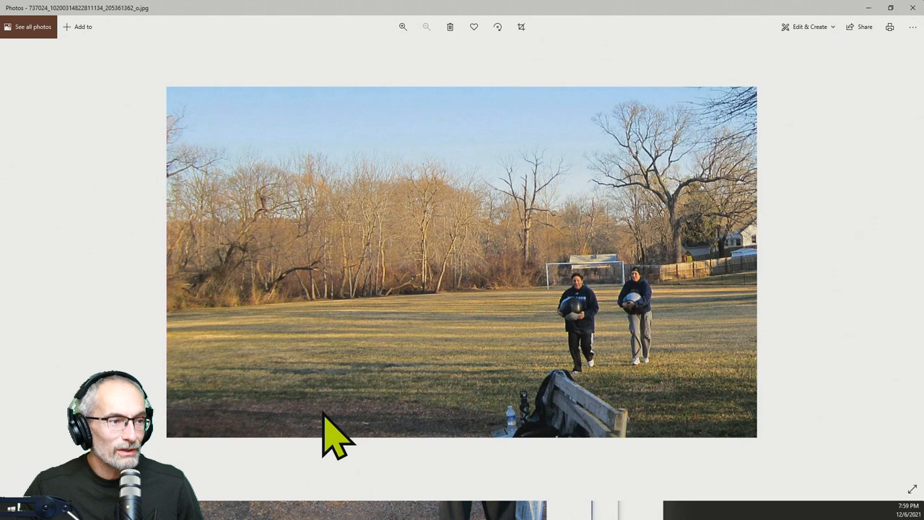
mouse_move(824, 232)
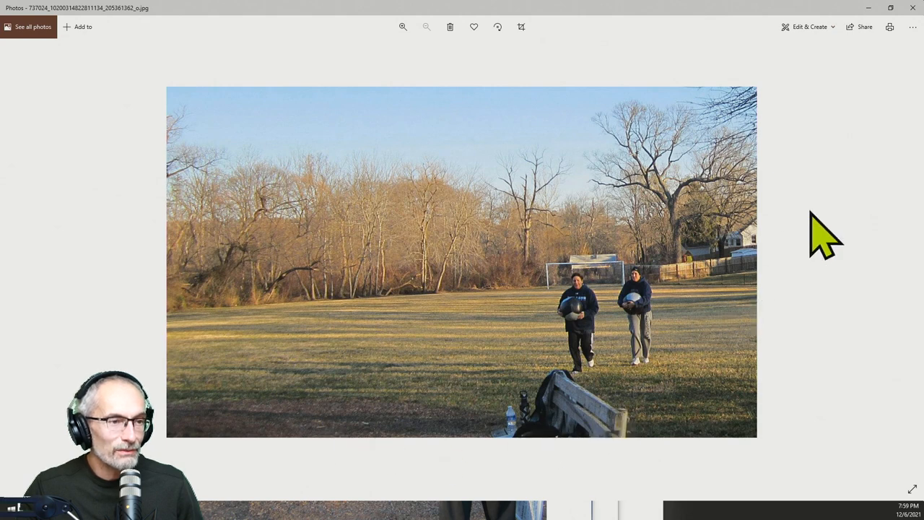
mouse_move(795, 303)
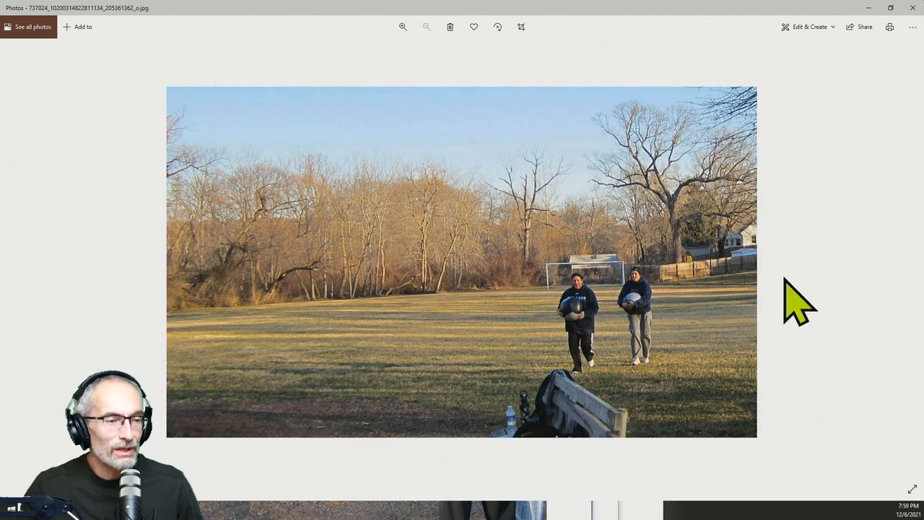
mouse_move(784, 293)
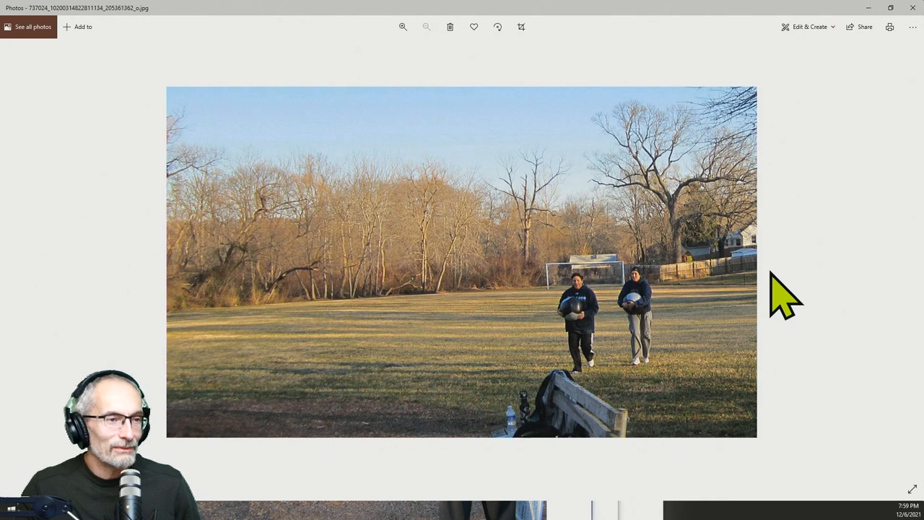
mouse_move(878, 271)
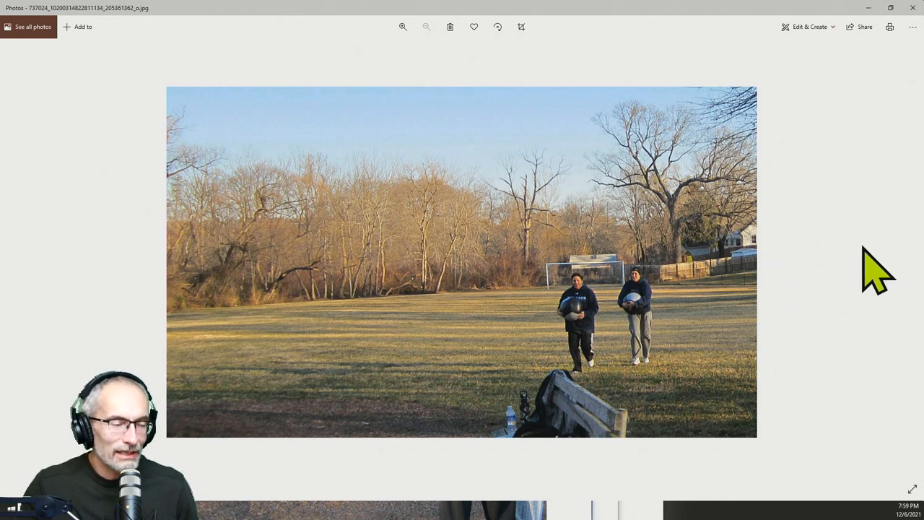
mouse_move(795, 282)
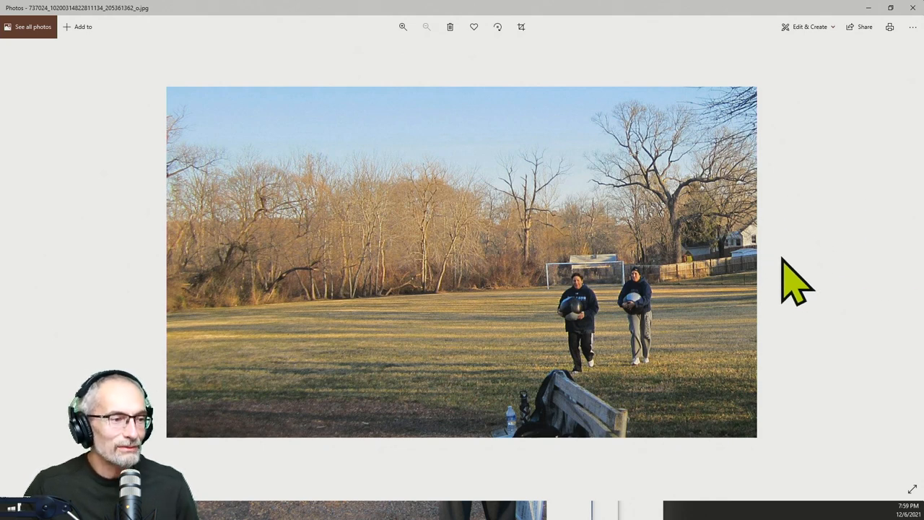
mouse_move(787, 278)
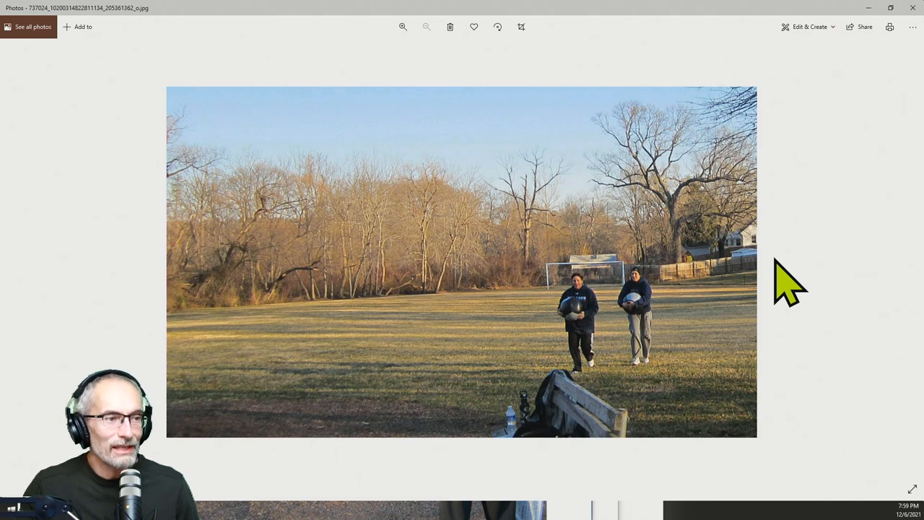
mouse_move(809, 195)
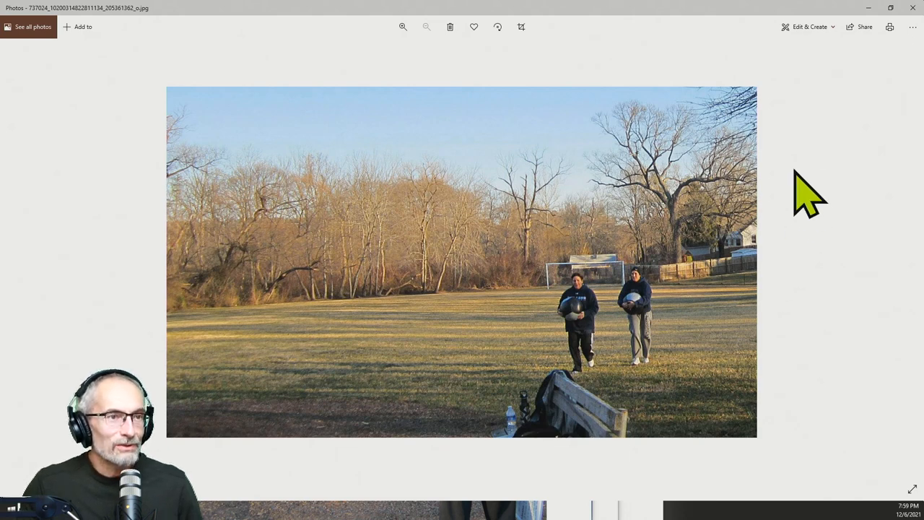
mouse_move(813, 127)
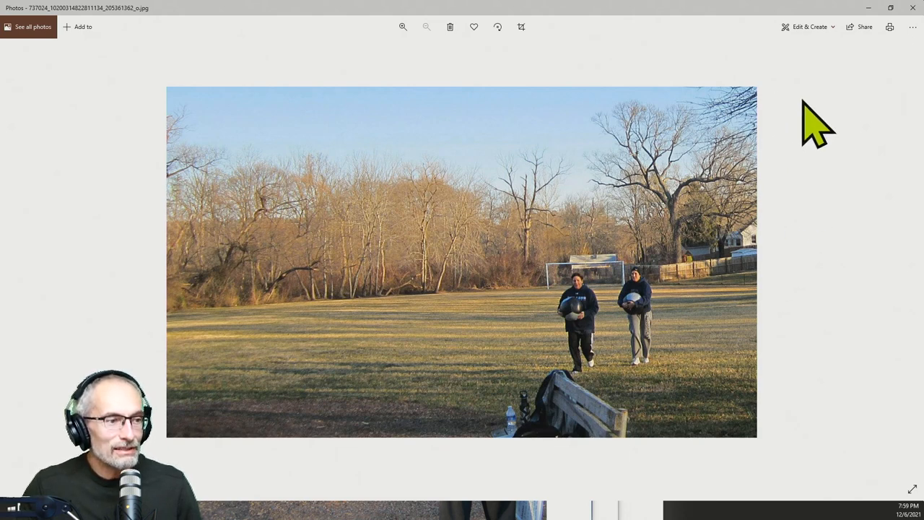
mouse_move(820, 141)
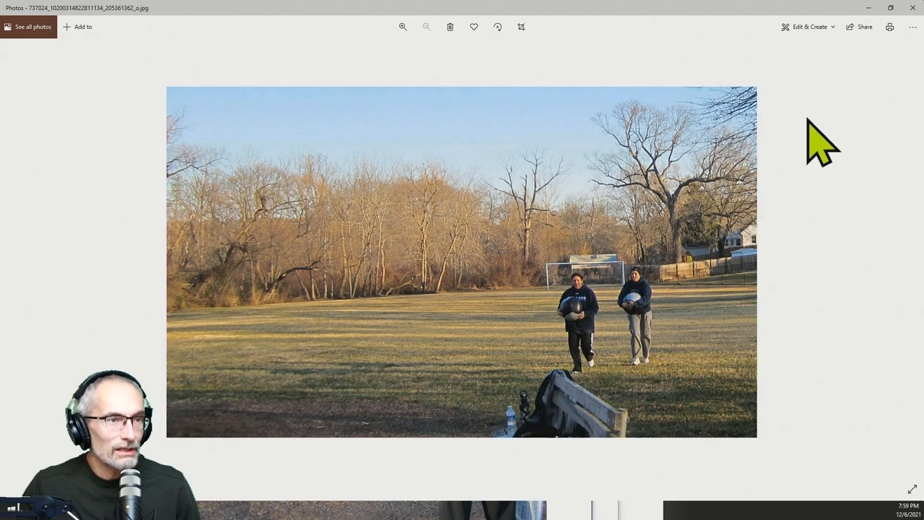
mouse_move(787, 108)
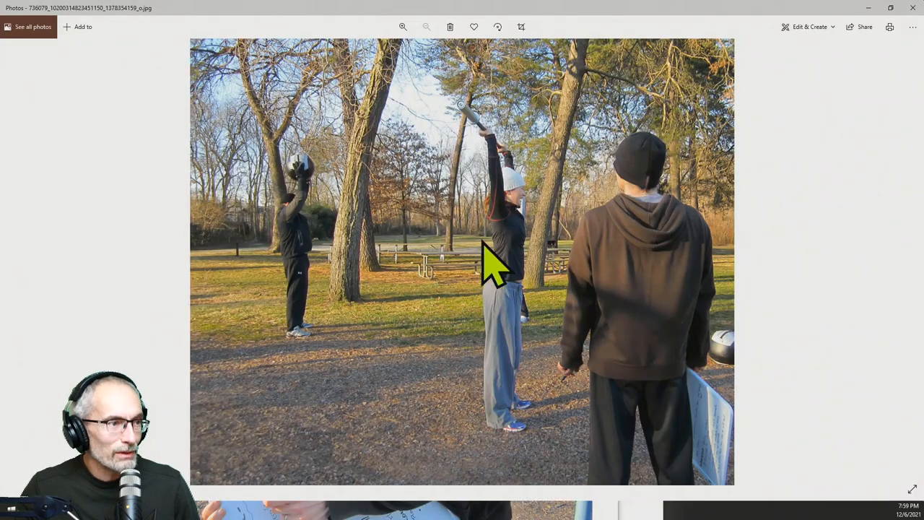
mouse_move(502, 293)
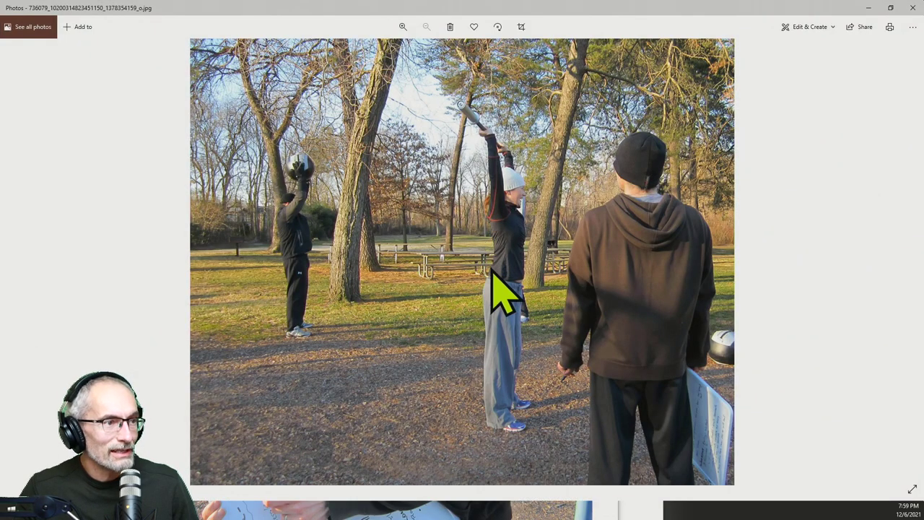
mouse_move(531, 368)
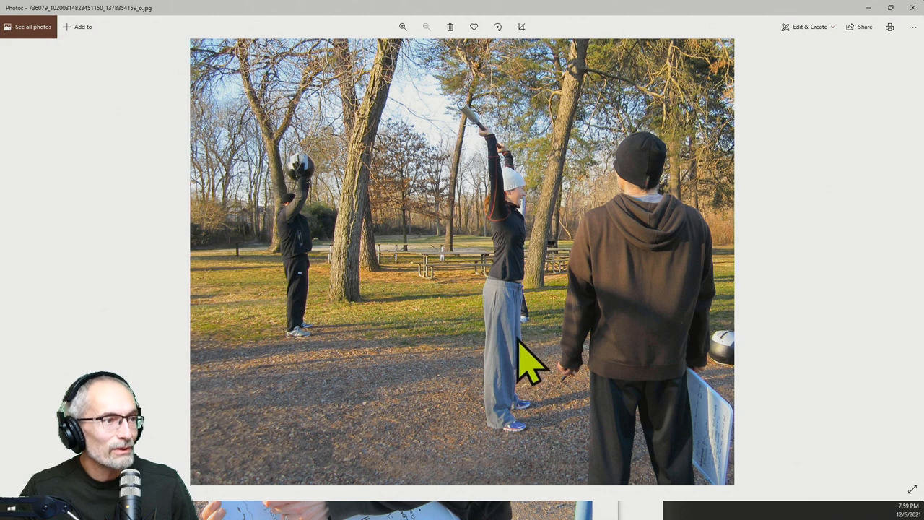
mouse_move(322, 260)
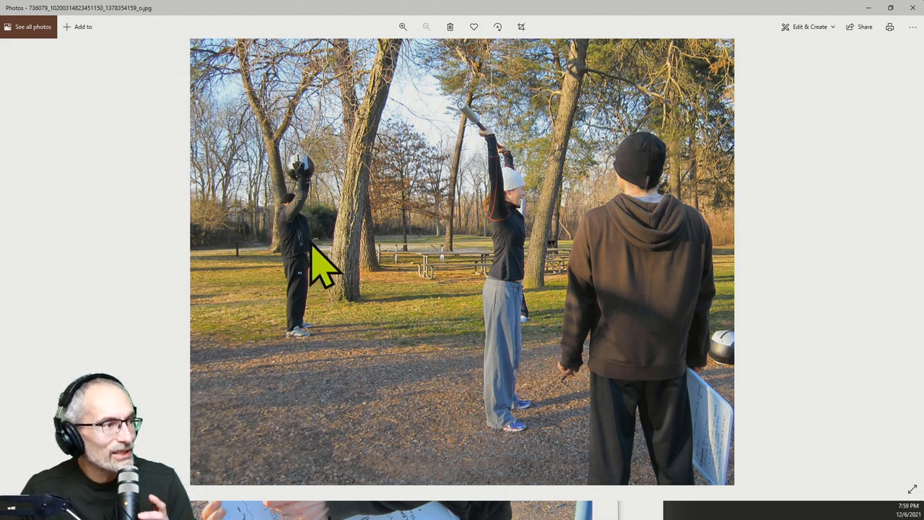
mouse_move(322, 224)
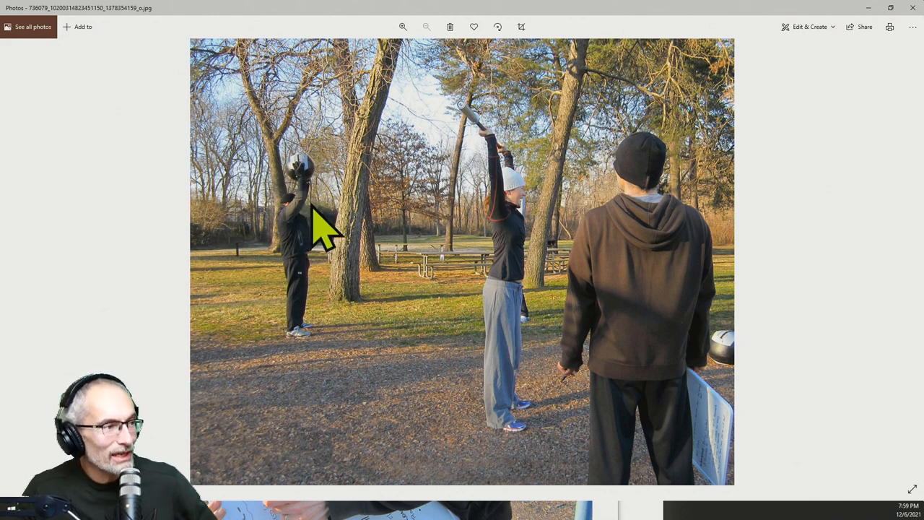
mouse_move(310, 278)
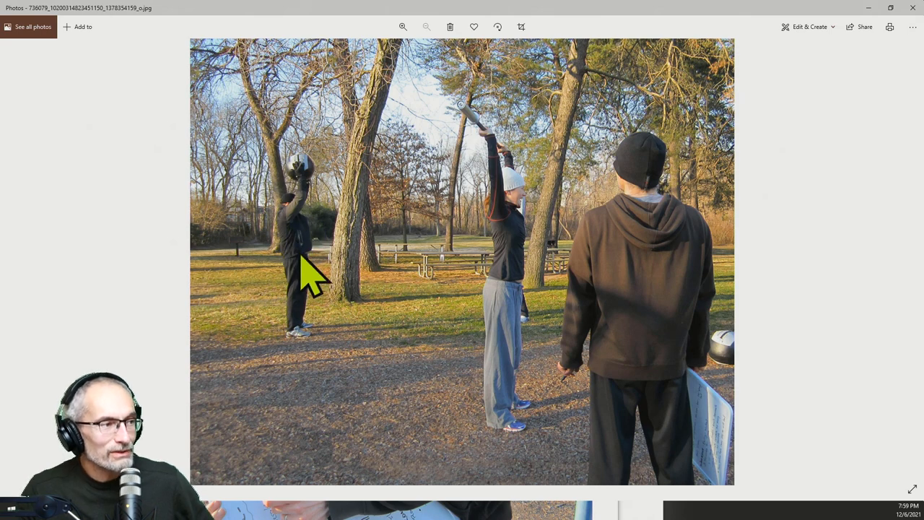
mouse_move(303, 275)
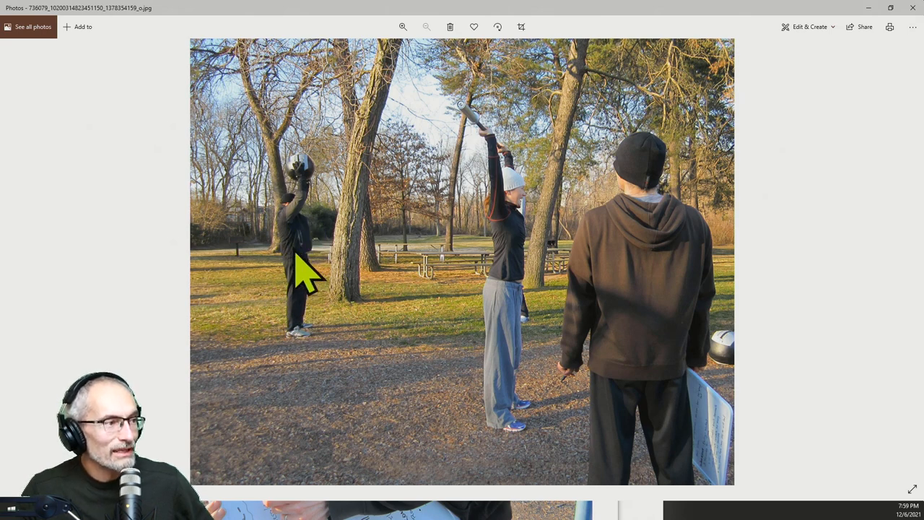
mouse_move(309, 263)
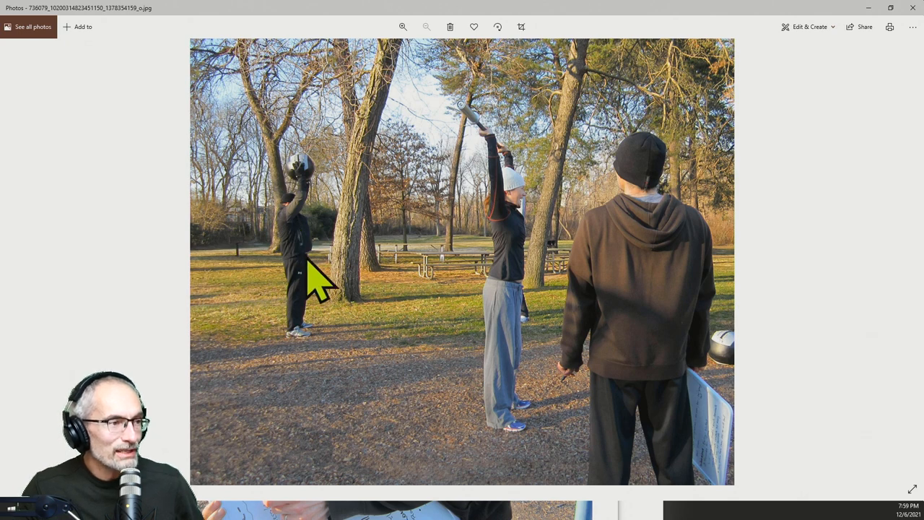
mouse_move(314, 281)
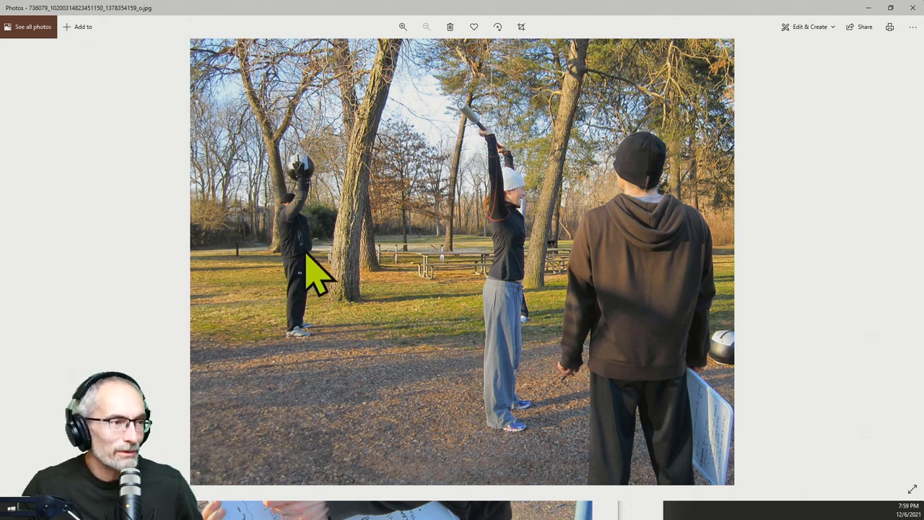
mouse_move(325, 282)
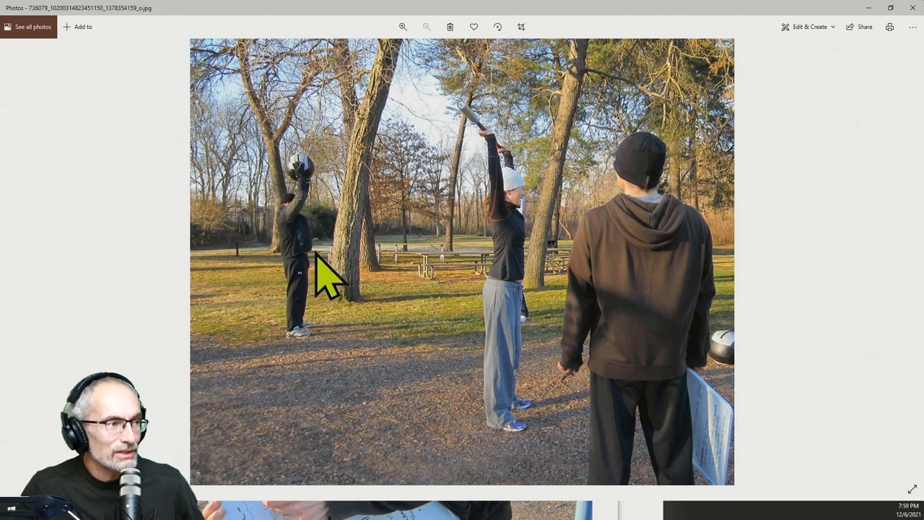
mouse_move(354, 296)
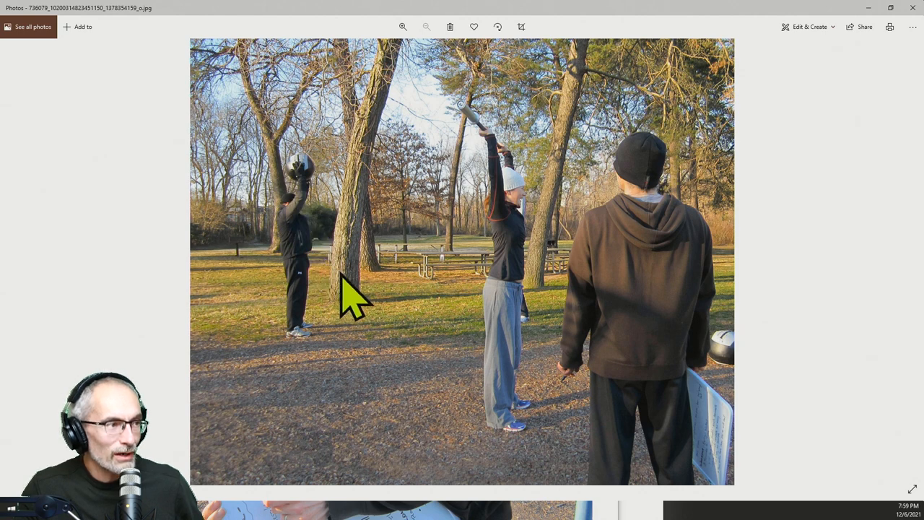
mouse_move(379, 379)
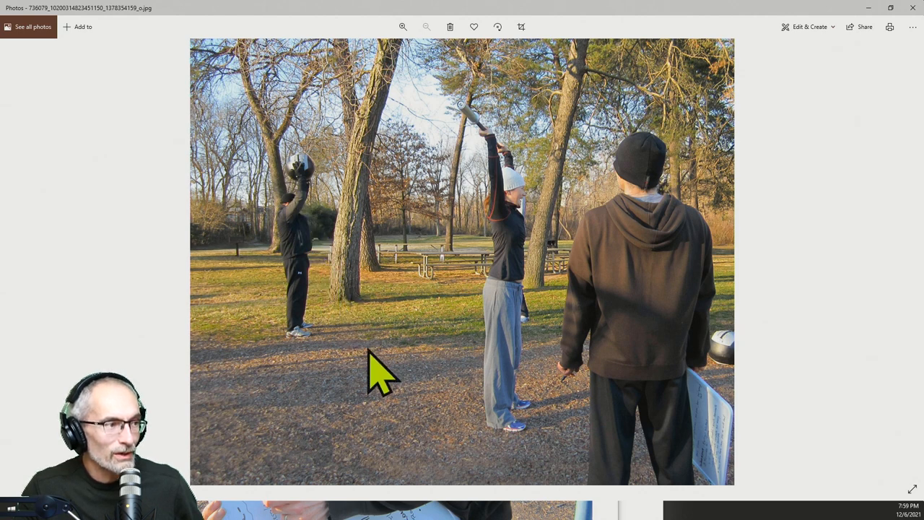
mouse_move(531, 445)
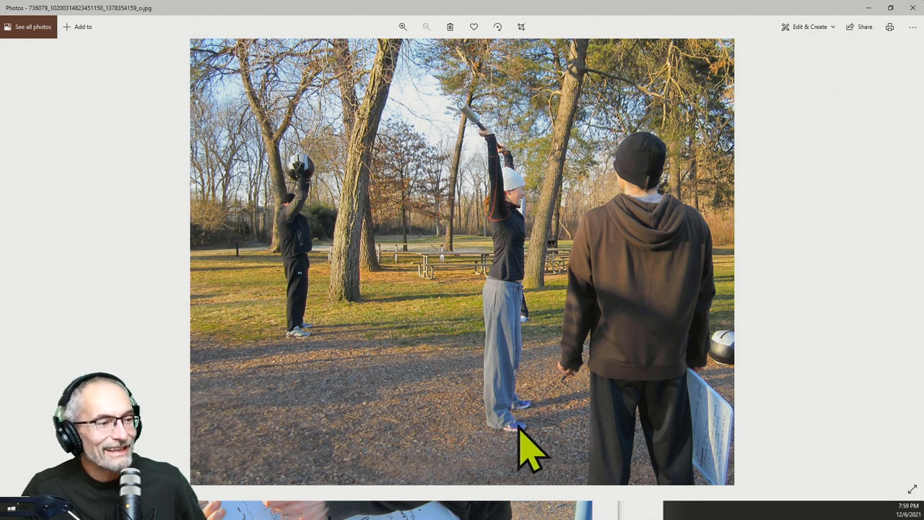
mouse_move(712, 444)
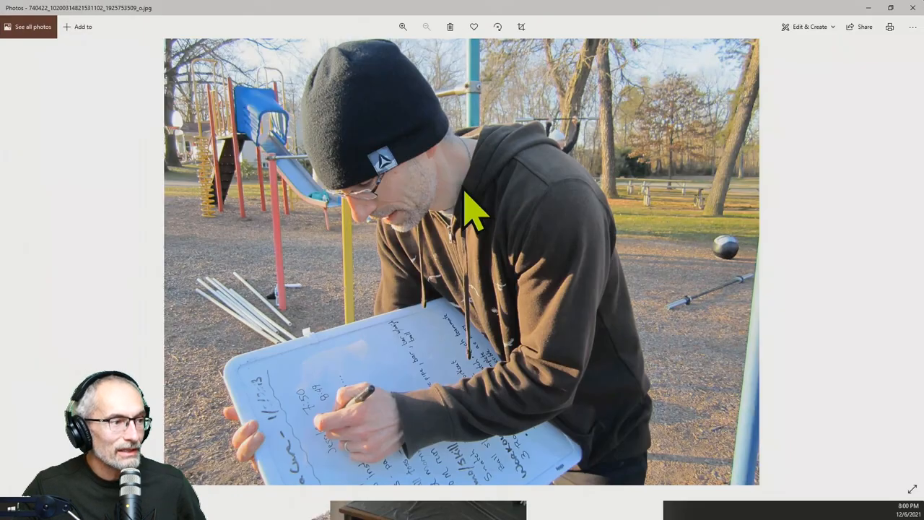
mouse_move(332, 499)
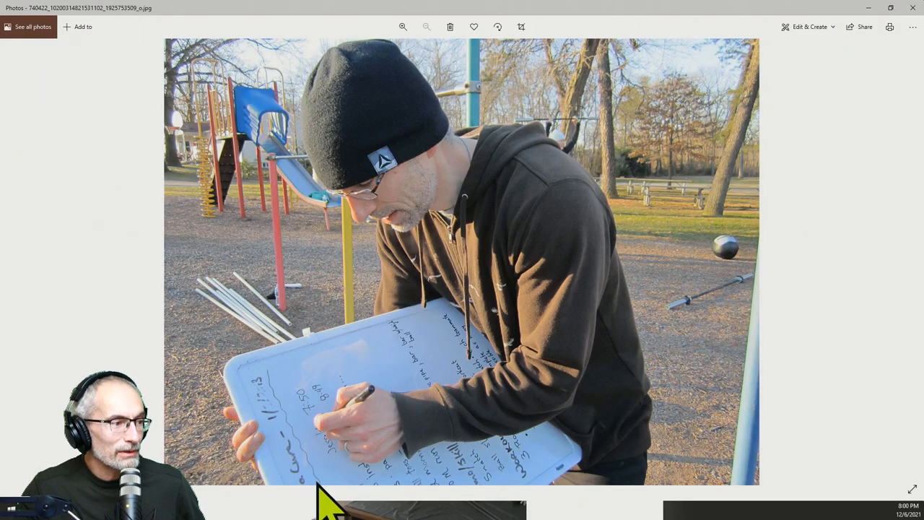
mouse_move(354, 455)
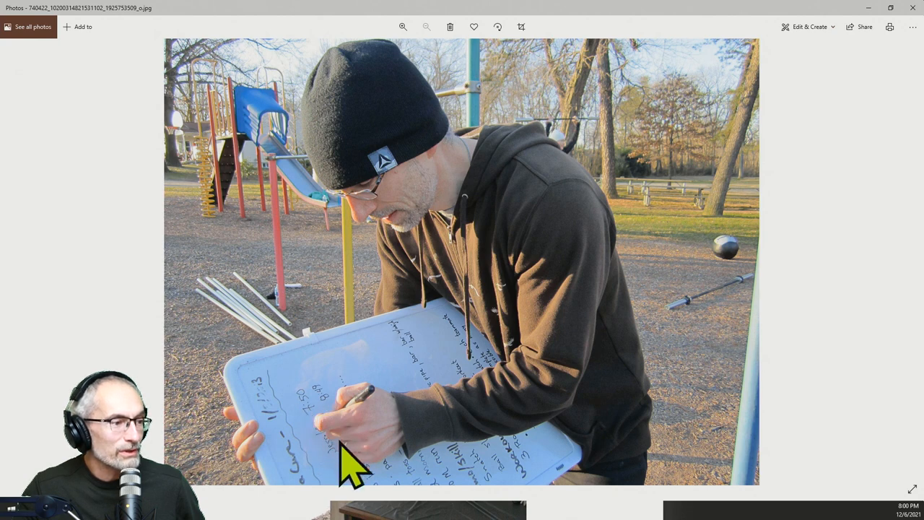
mouse_move(408, 495)
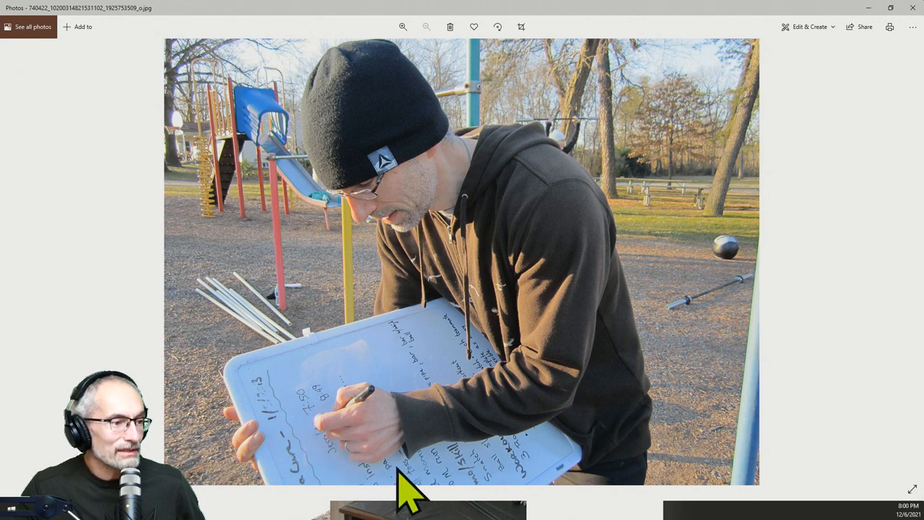
mouse_move(452, 470)
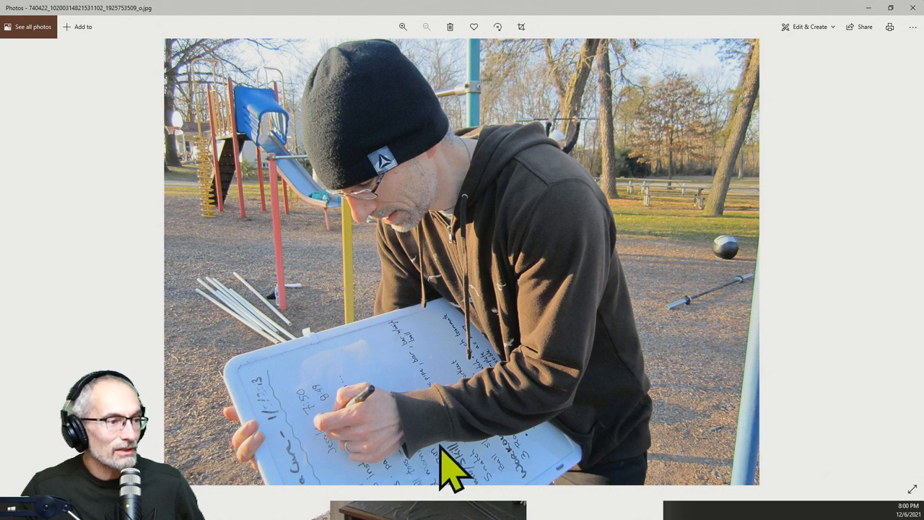
mouse_move(411, 101)
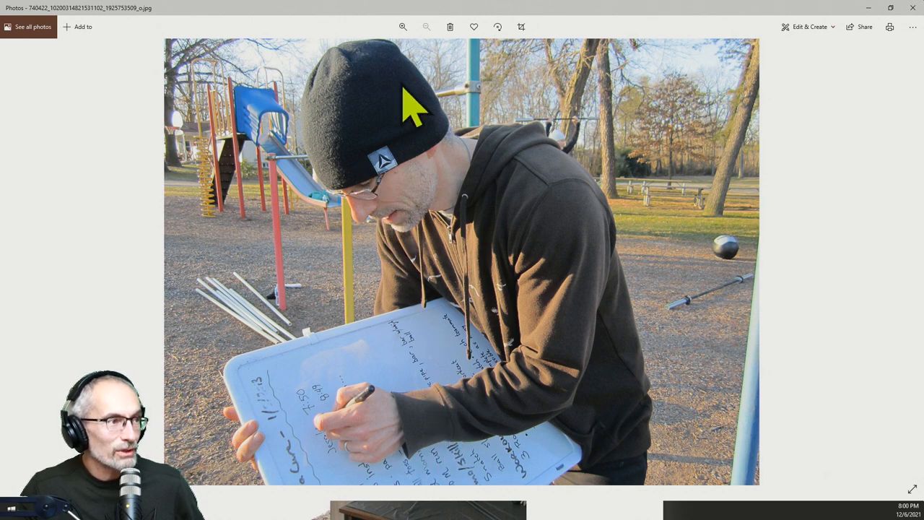
mouse_move(369, 231)
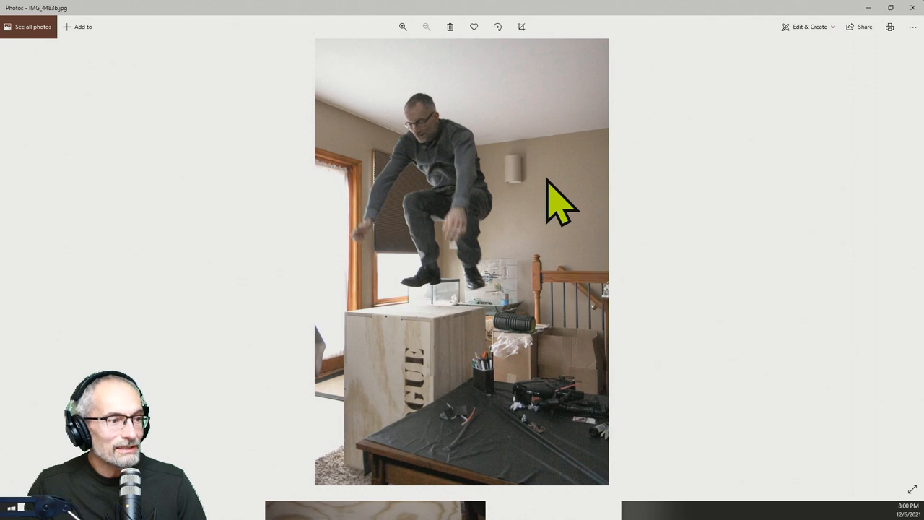
mouse_move(481, 329)
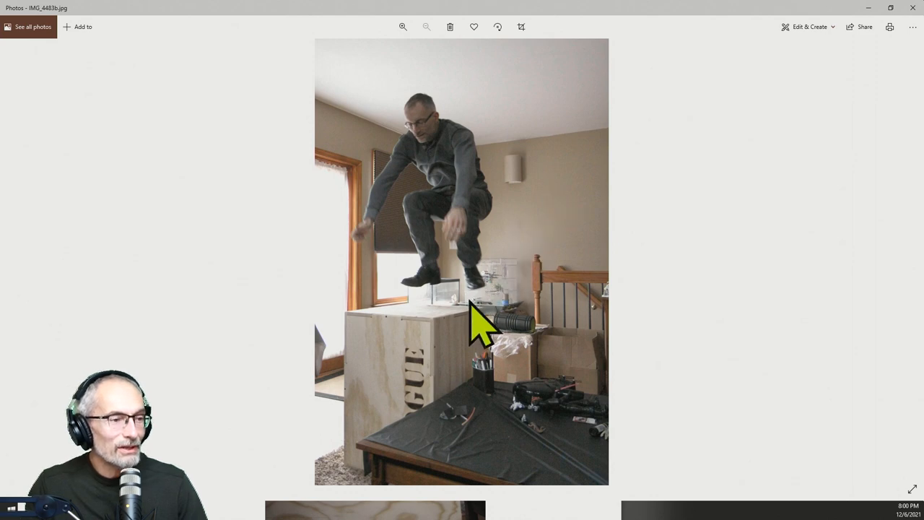
mouse_move(454, 354)
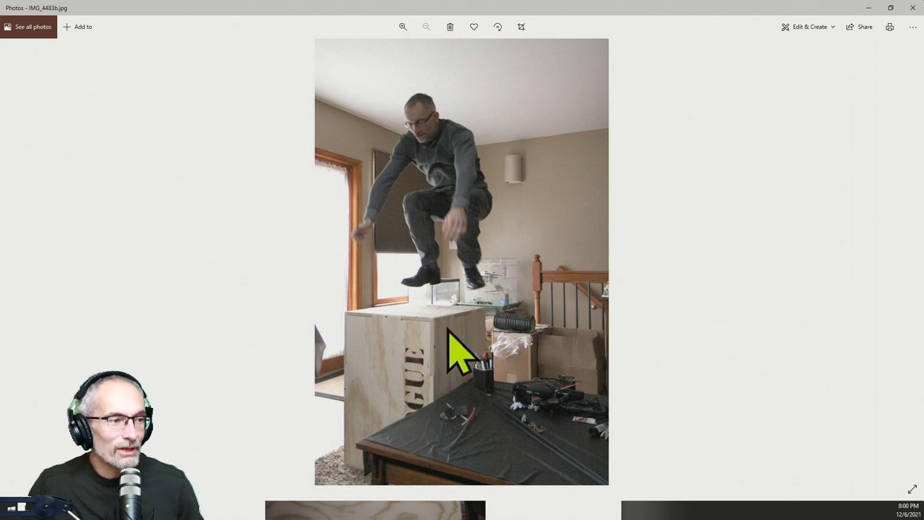
mouse_move(466, 336)
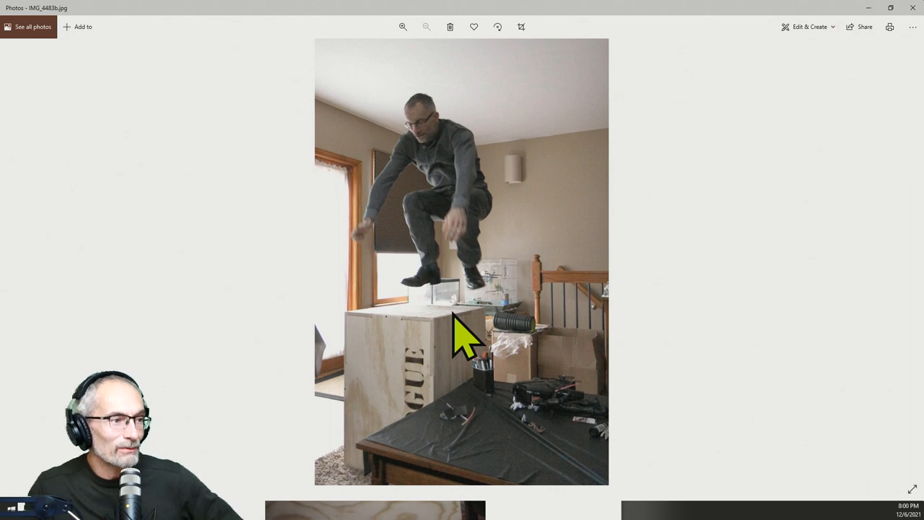
mouse_move(517, 362)
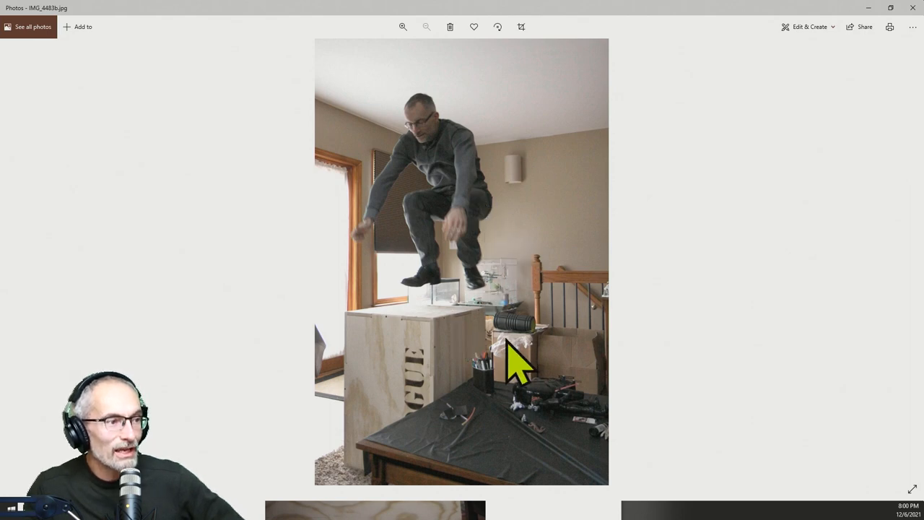
mouse_move(520, 368)
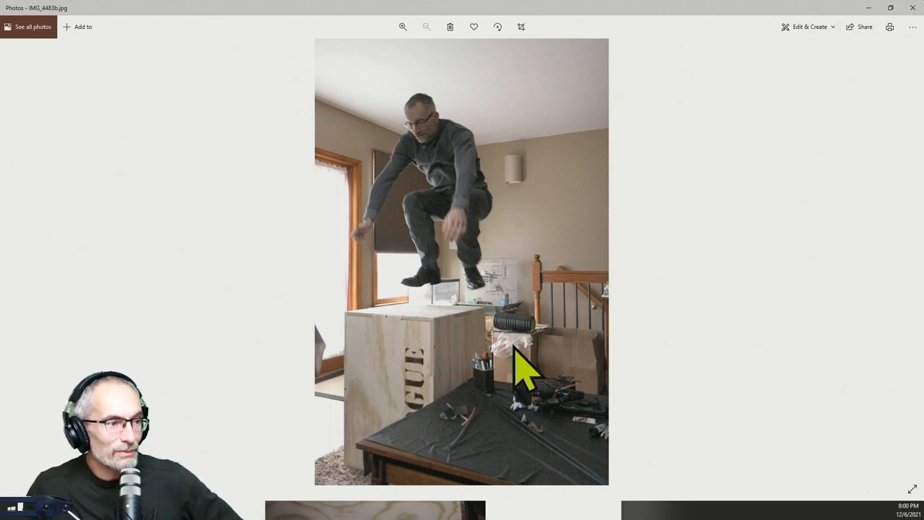
mouse_move(458, 281)
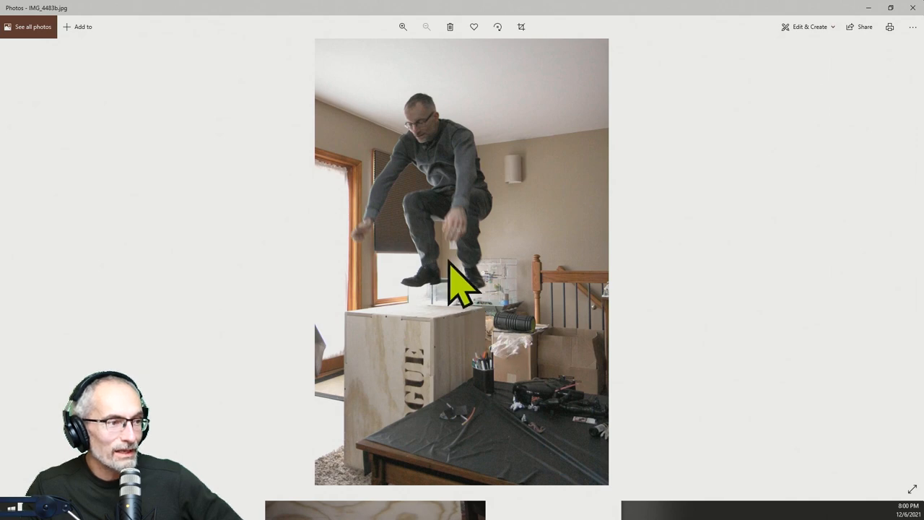
mouse_move(541, 224)
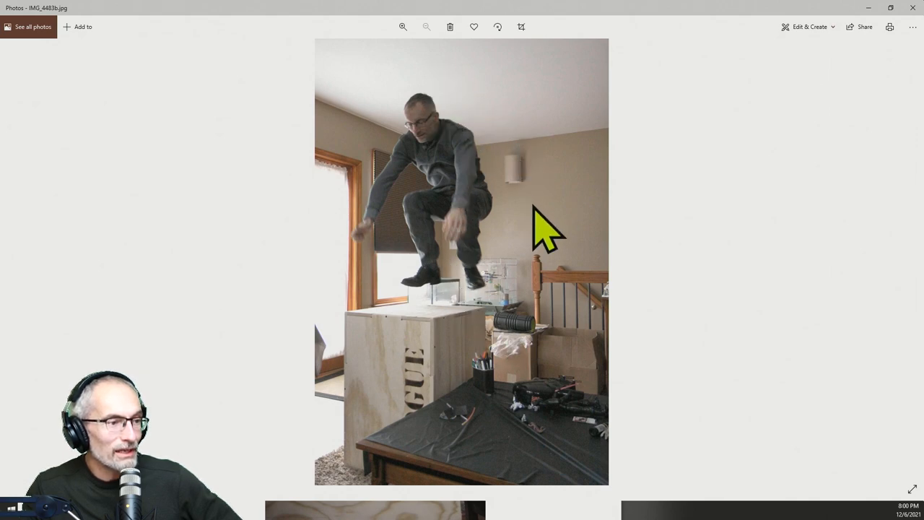
mouse_move(657, 238)
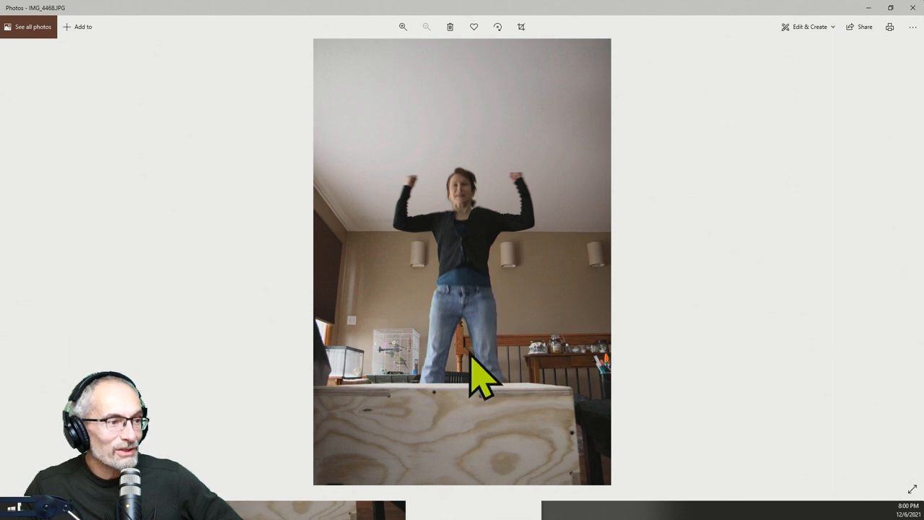
mouse_move(513, 455)
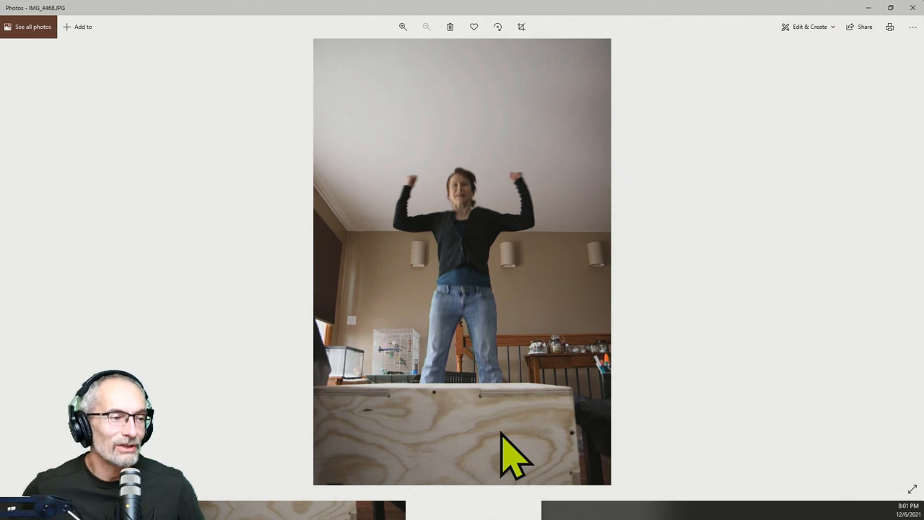
mouse_move(517, 350)
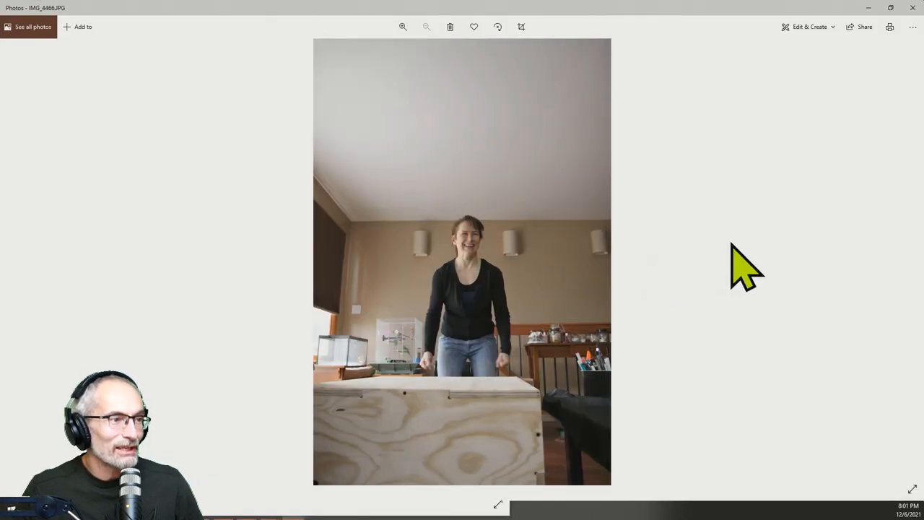
mouse_move(776, 242)
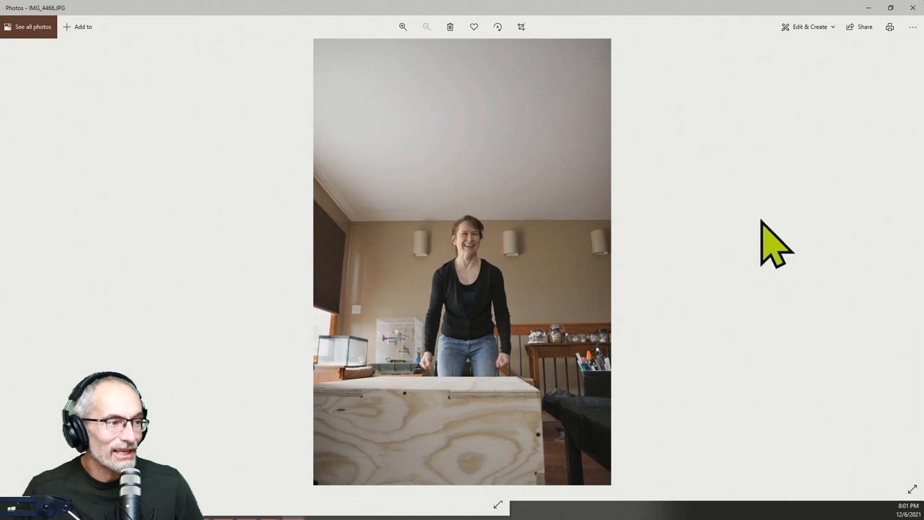
mouse_move(473, 415)
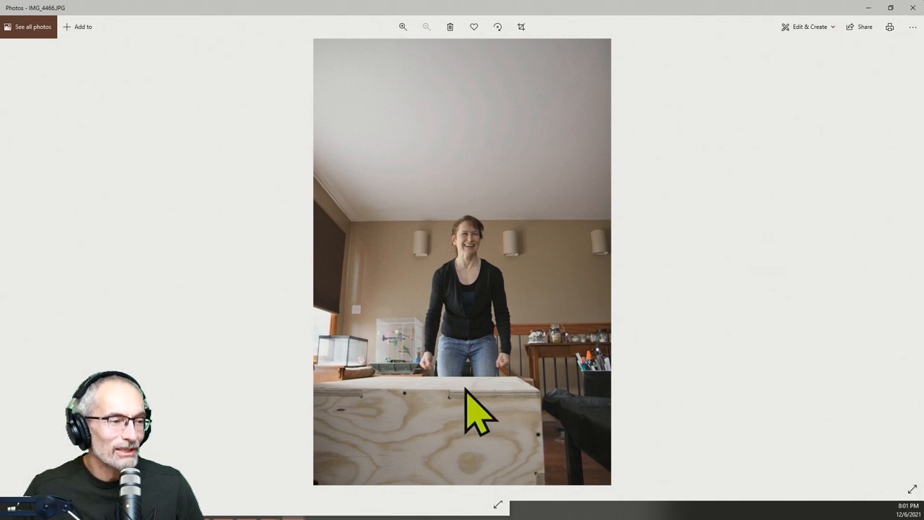
mouse_move(494, 422)
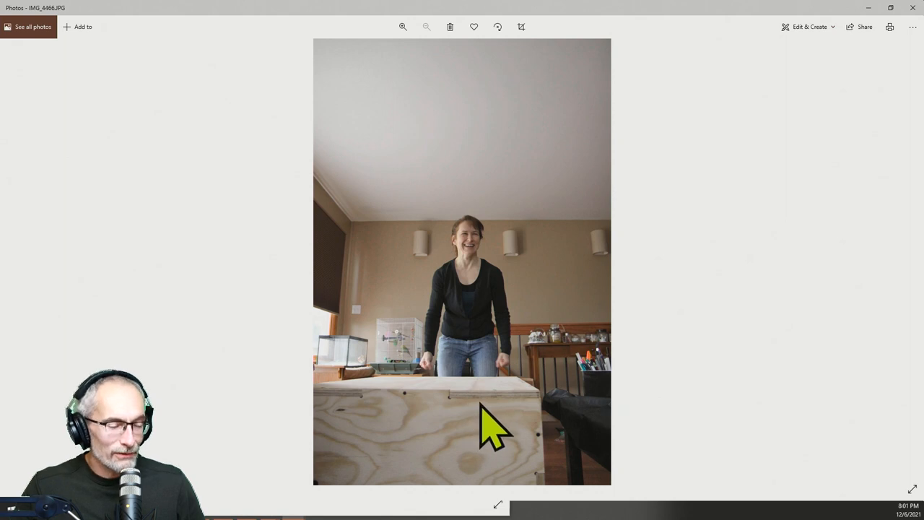
mouse_move(456, 426)
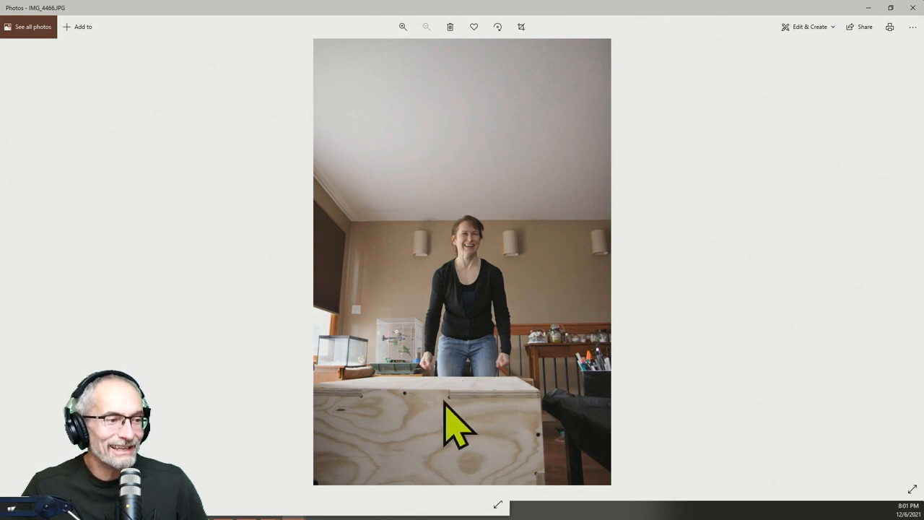
mouse_move(256, 416)
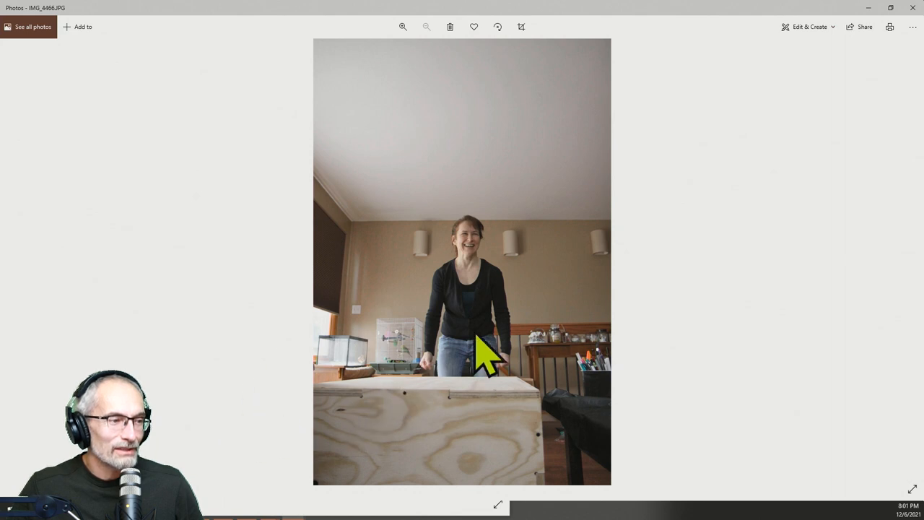
mouse_move(452, 426)
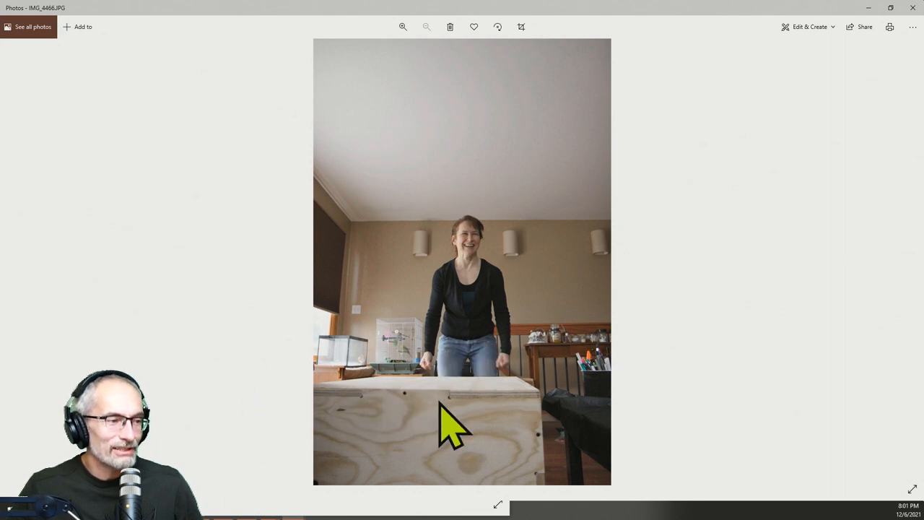
mouse_move(516, 430)
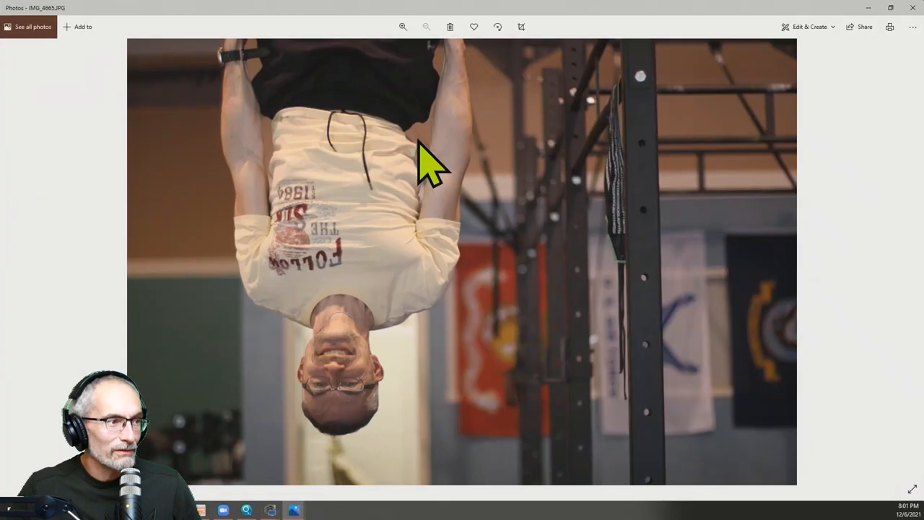
mouse_move(346, 217)
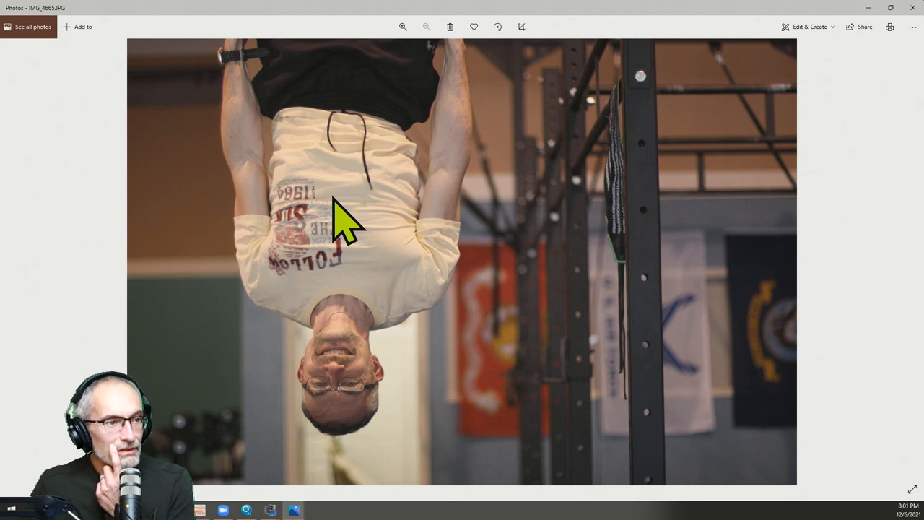
mouse_move(571, 296)
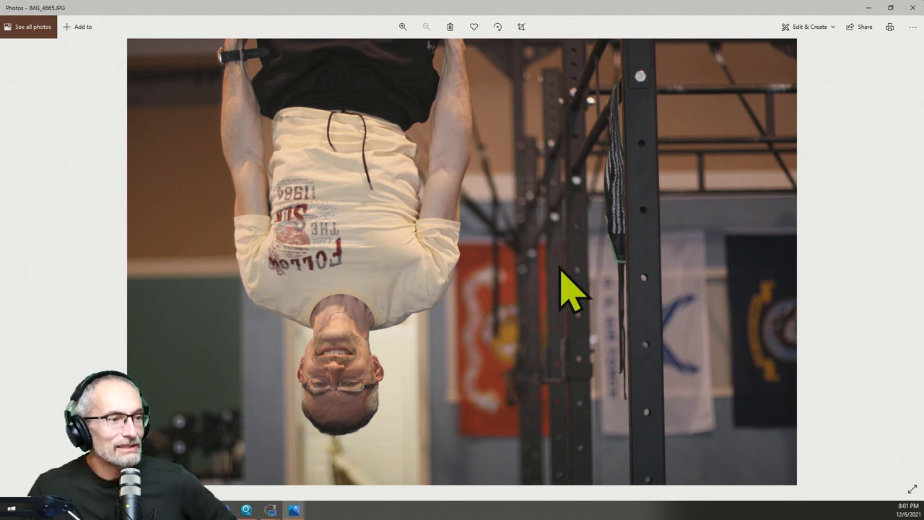
mouse_move(217, 311)
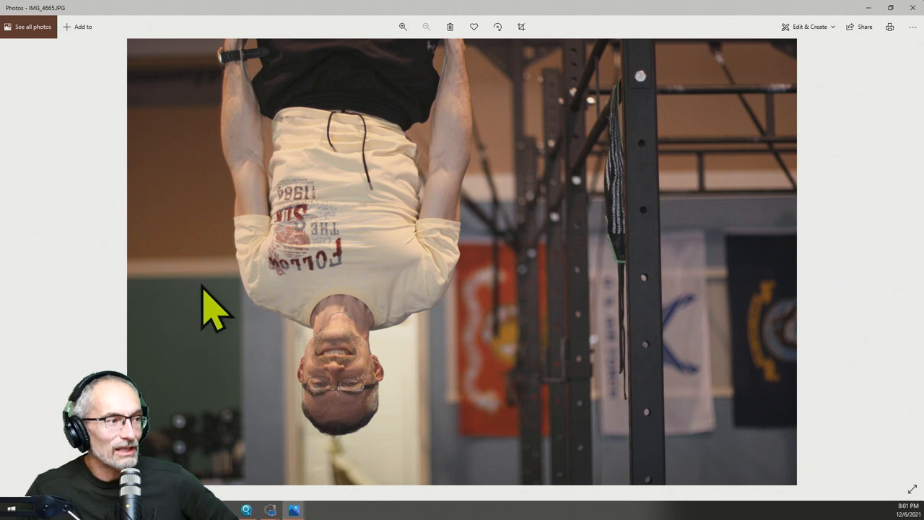
mouse_move(773, 217)
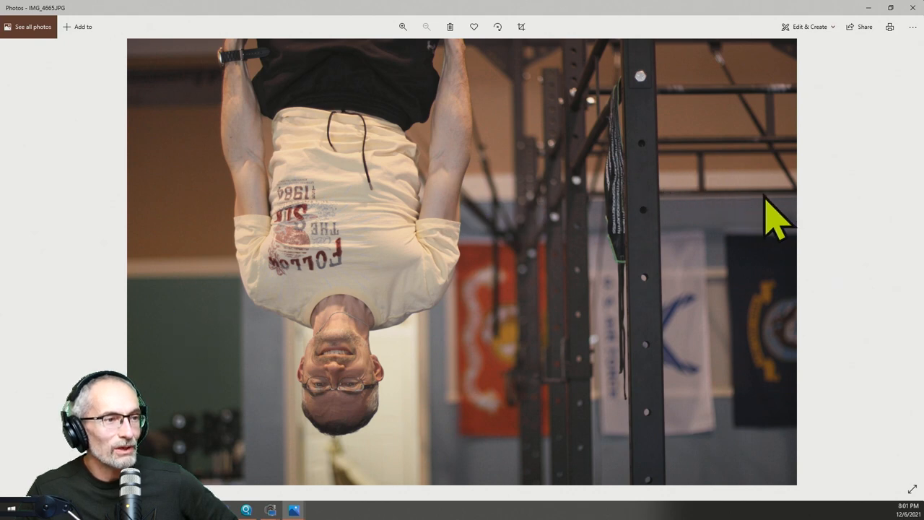
mouse_move(769, 220)
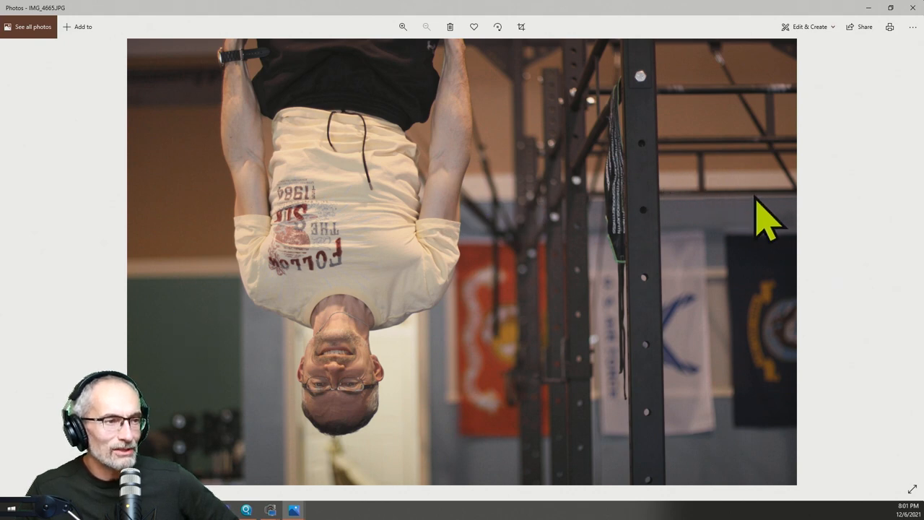
mouse_move(433, 264)
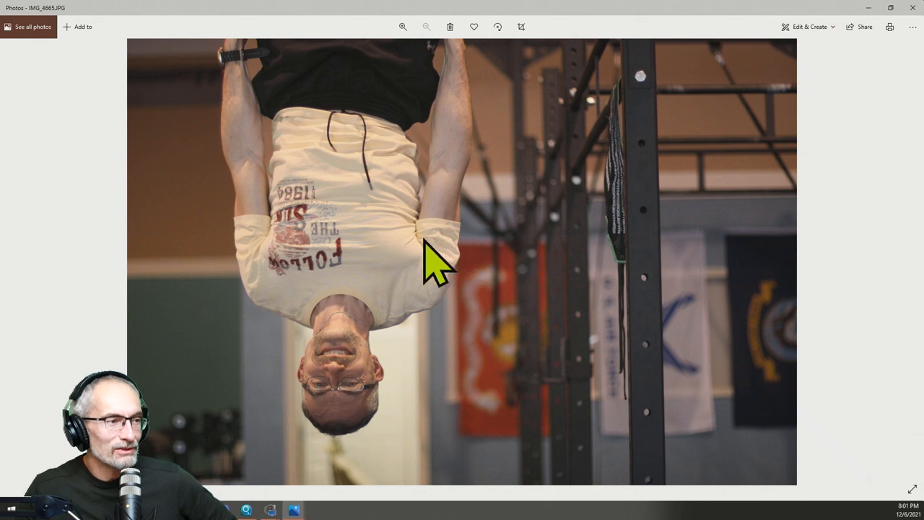
mouse_move(220, 304)
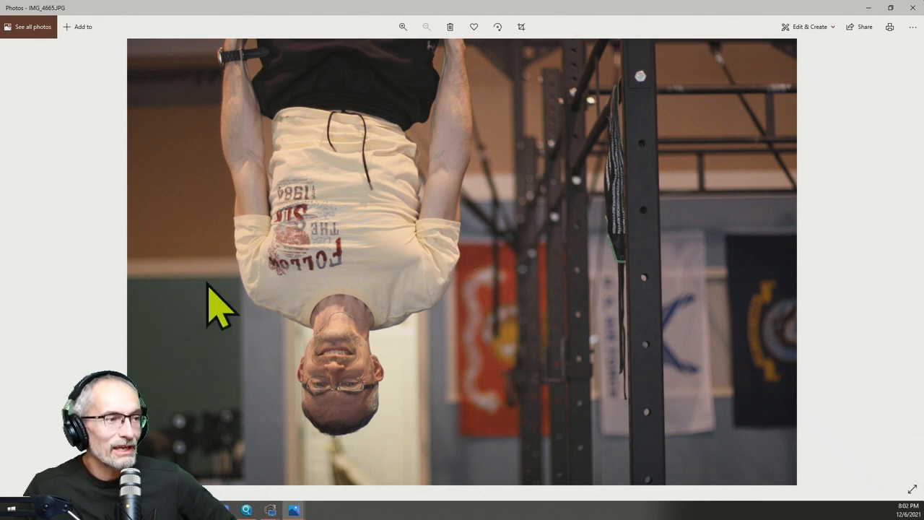
mouse_move(632, 231)
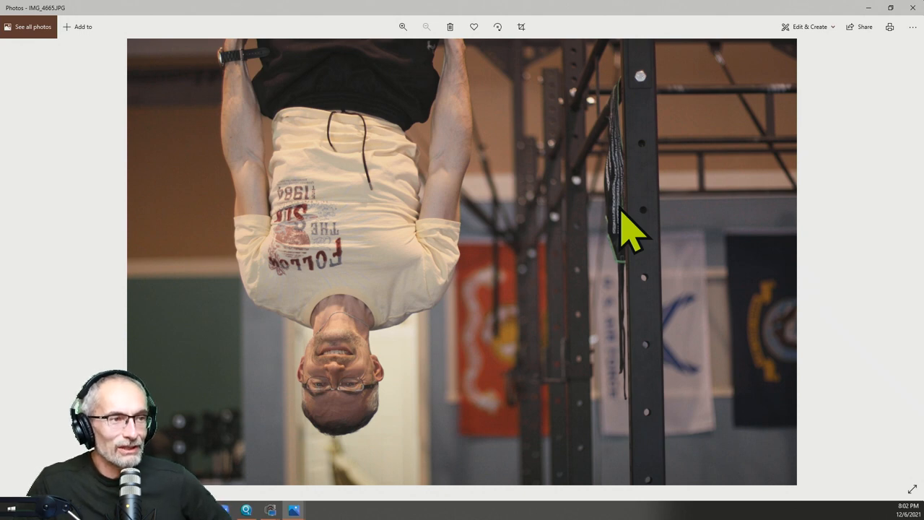
mouse_move(347, 253)
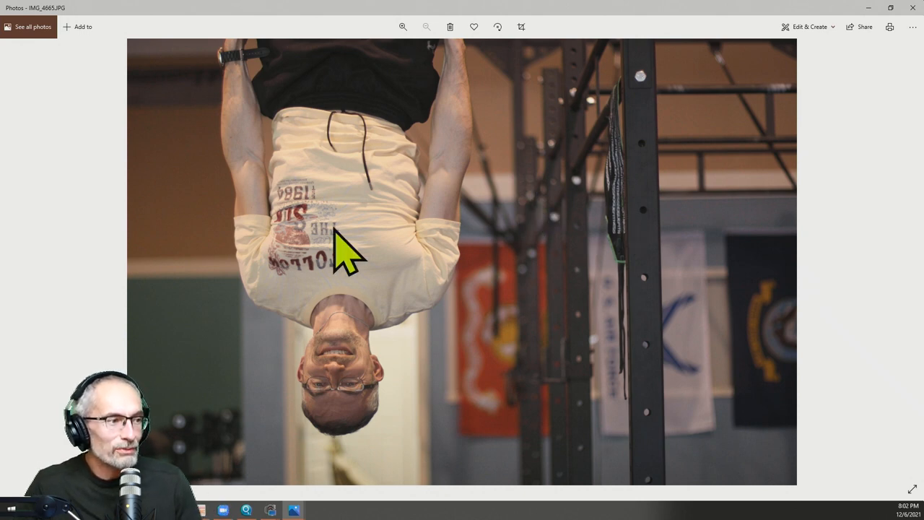
mouse_move(520, 274)
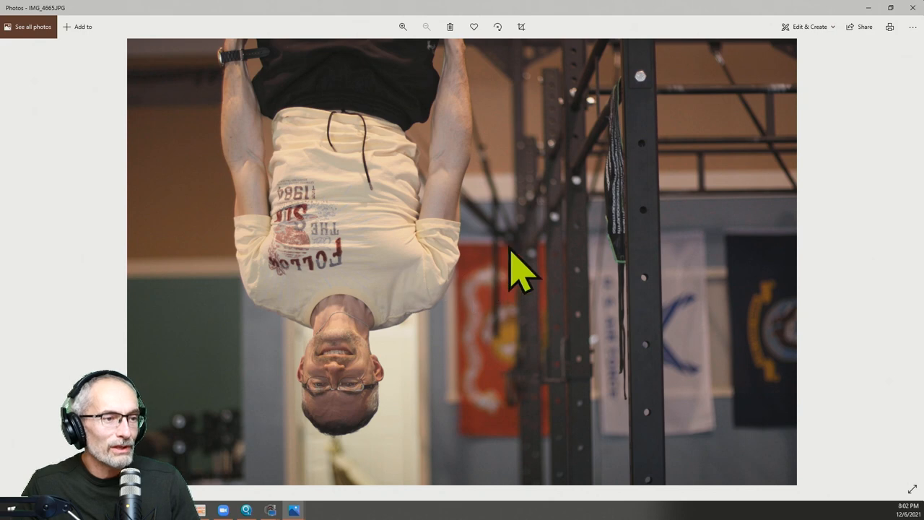
mouse_move(343, 173)
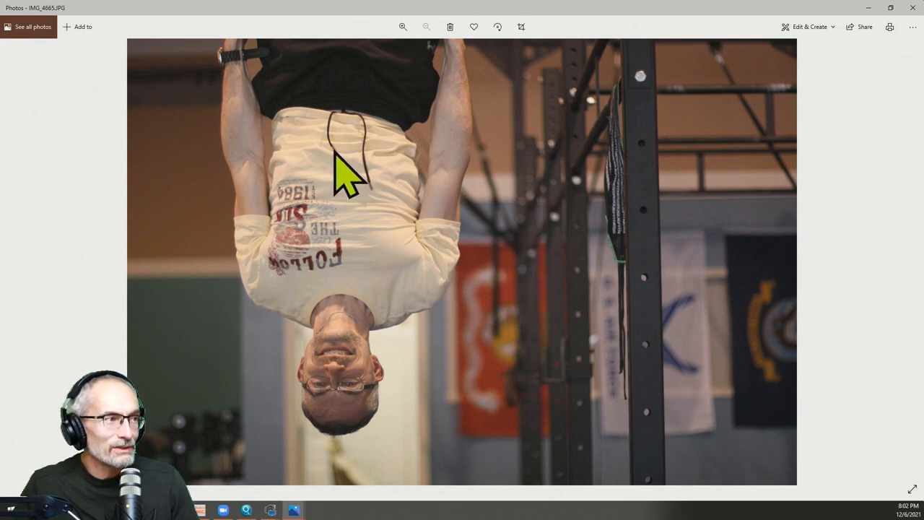
mouse_move(286, 101)
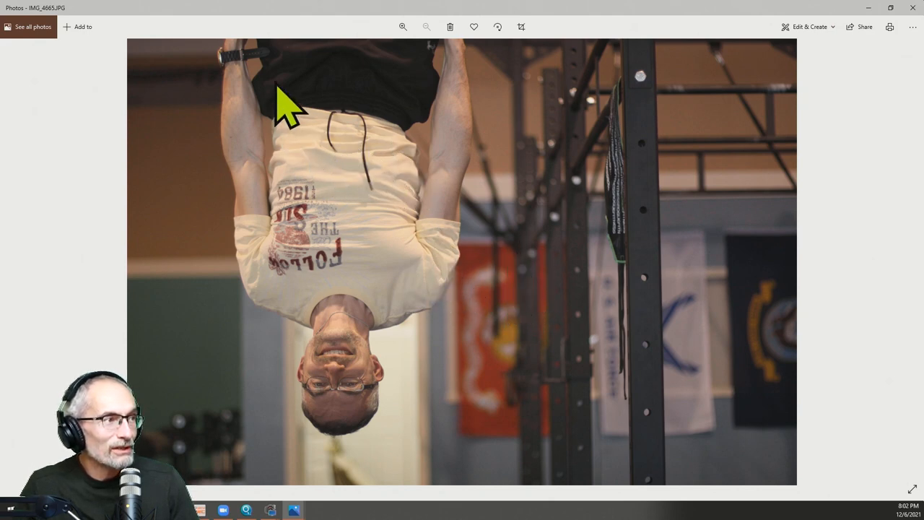
mouse_move(762, 80)
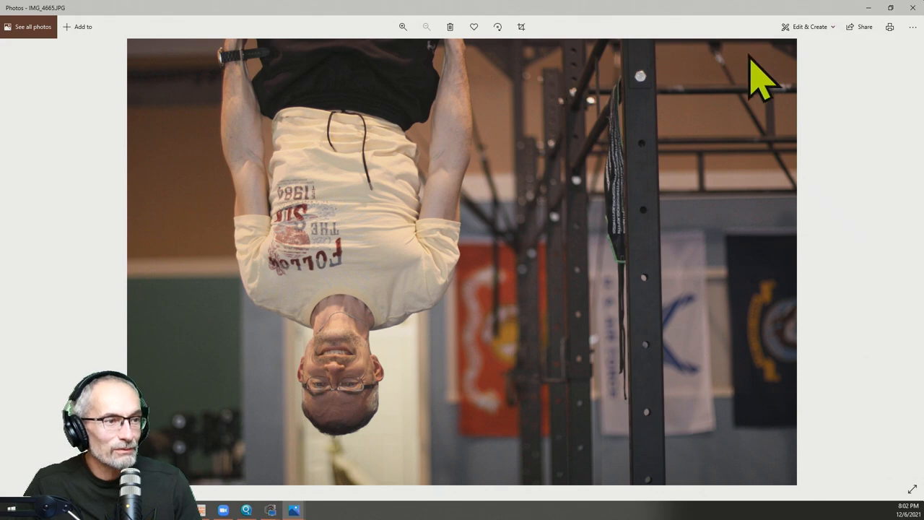
mouse_move(914, 8)
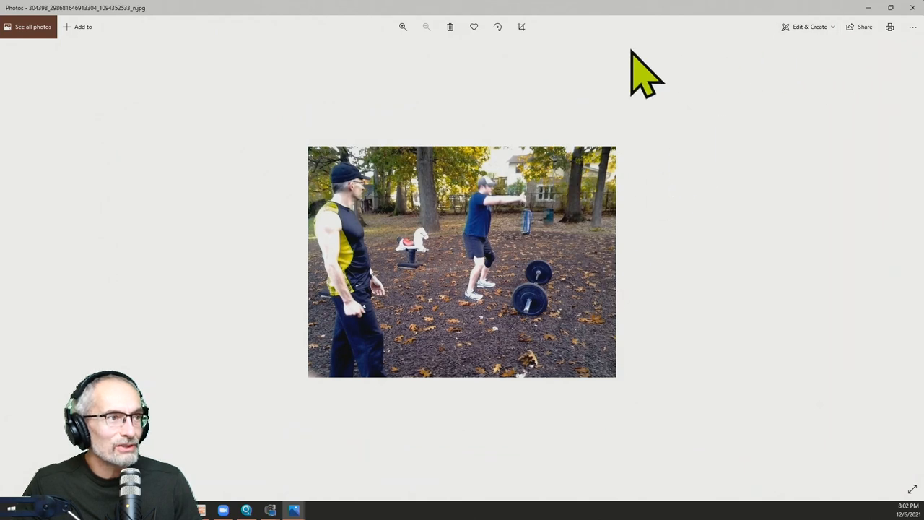
Zoom the park workout photo in twice to 177 percent, then close Photos
left_click(403, 26)
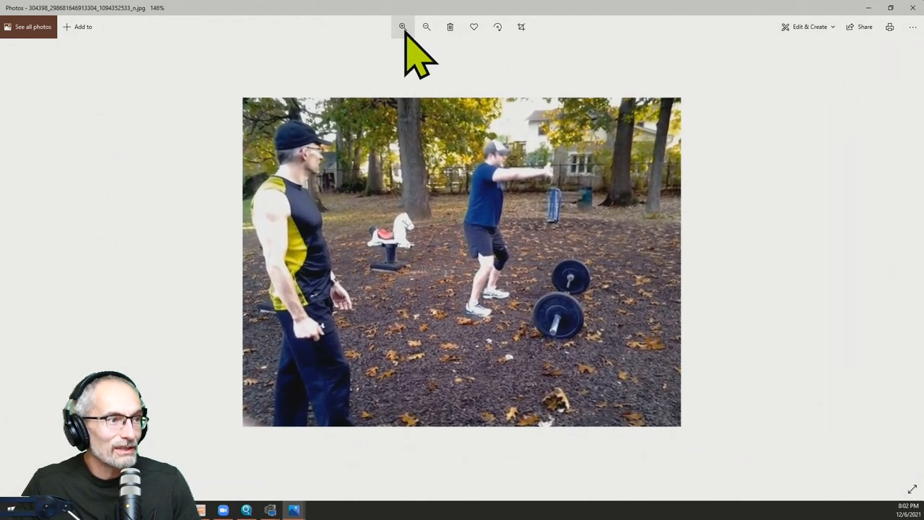
left_click(402, 27)
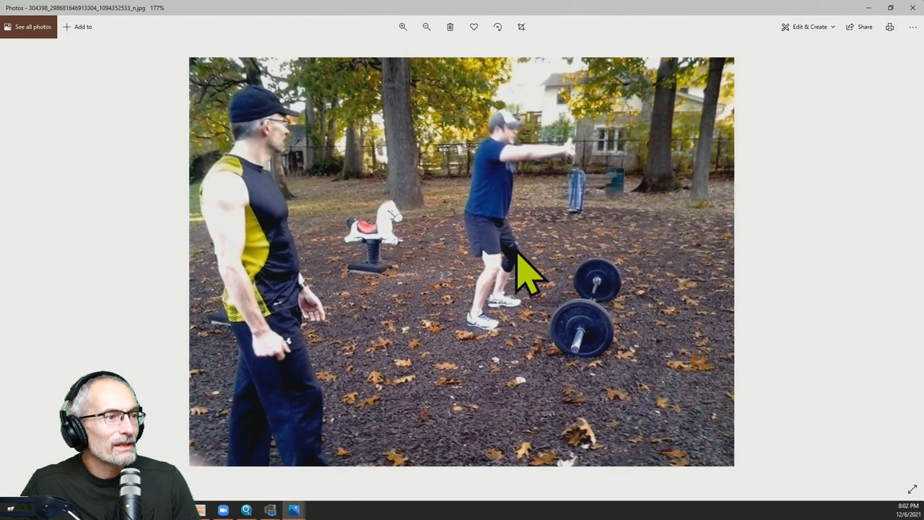
mouse_move(578, 339)
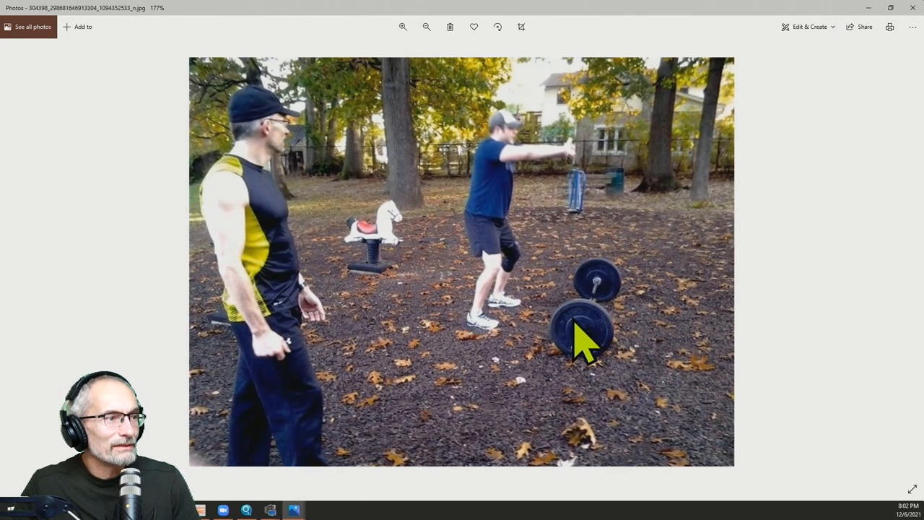
mouse_move(361, 386)
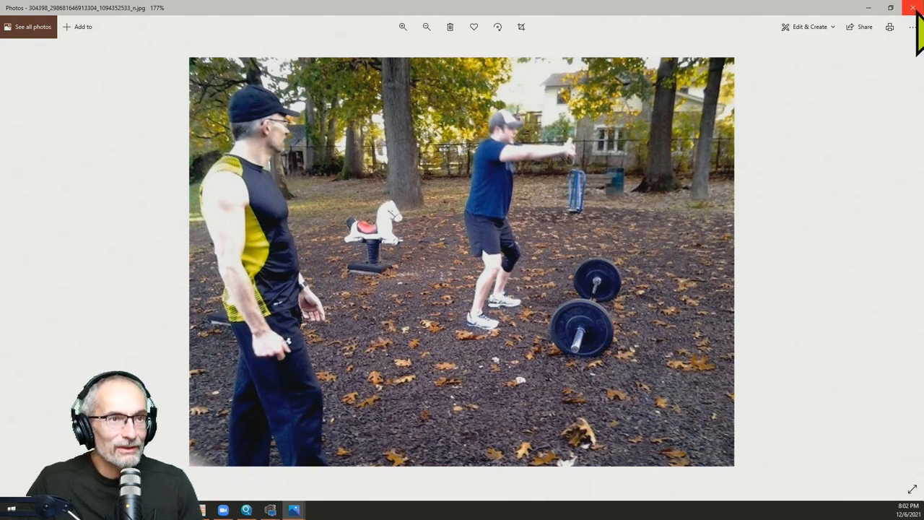
left_click(914, 8)
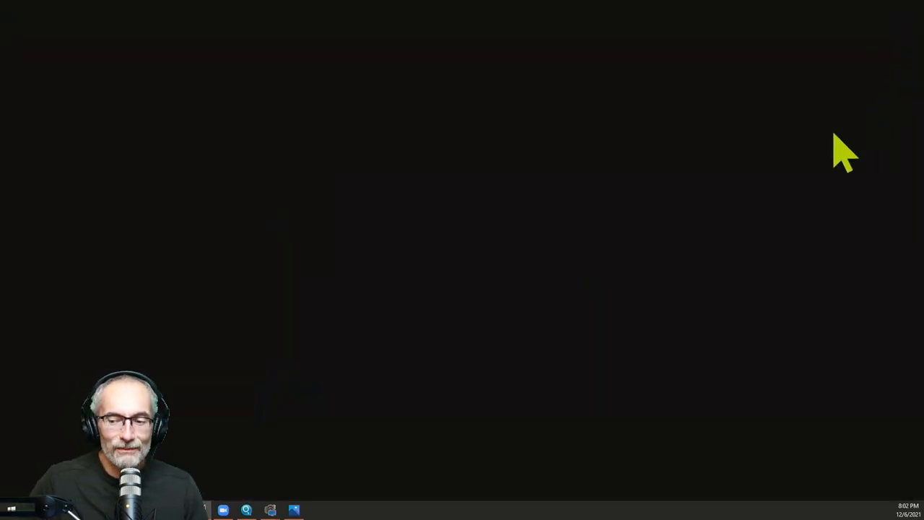